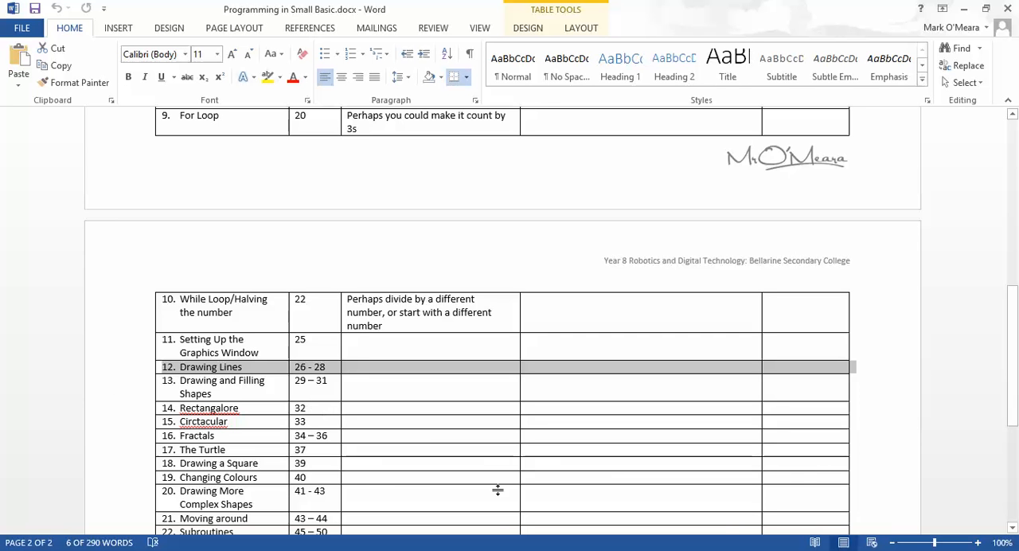
pyautogui.moveTo(538, 469)
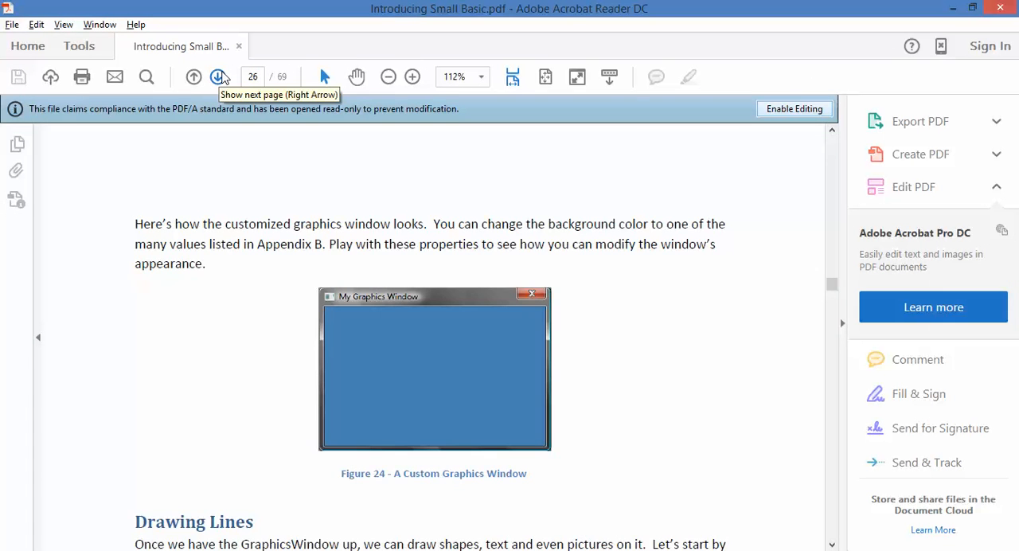
# Step: Scroll the PDF to the Drawing Lines section and try selecting its example code lines
pyautogui.click(216, 76)
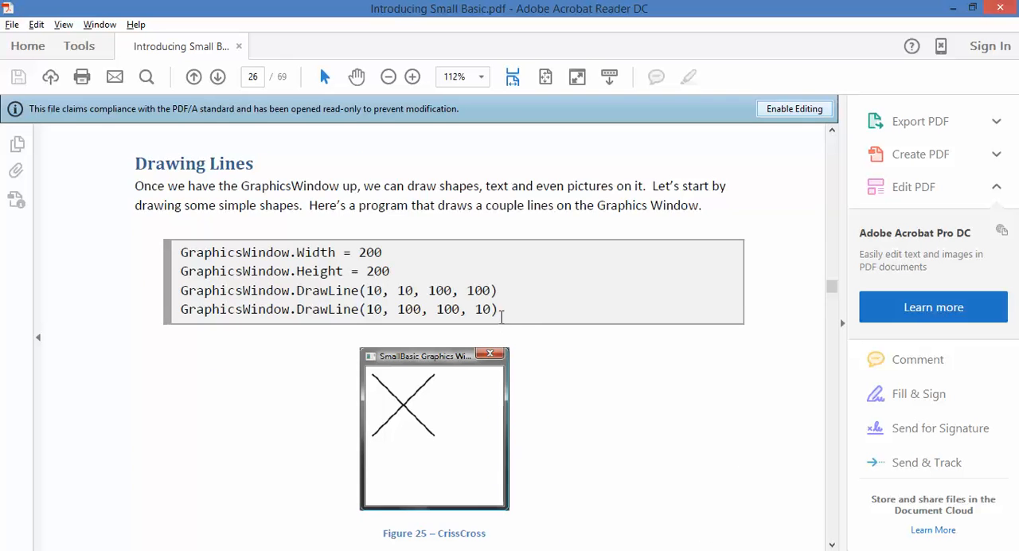
pyautogui.moveTo(182, 251); pyautogui.dragTo(496, 309)
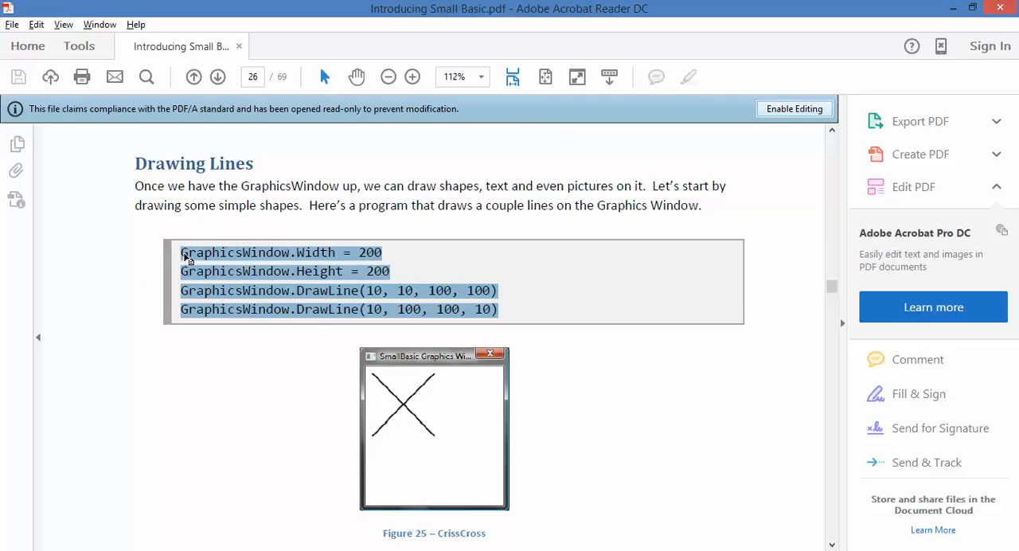
pyautogui.click(390, 269)
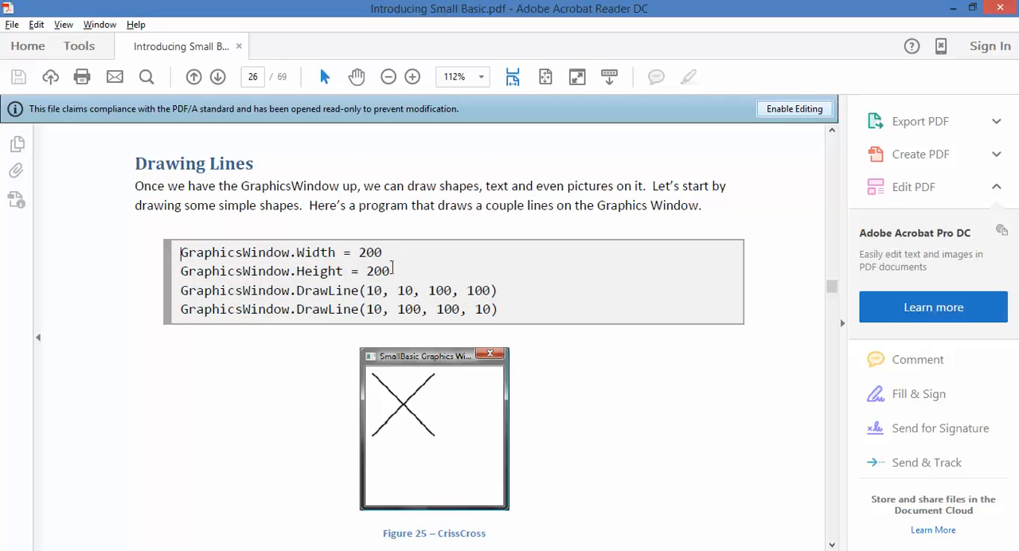
pyautogui.tripleClick(279, 251)
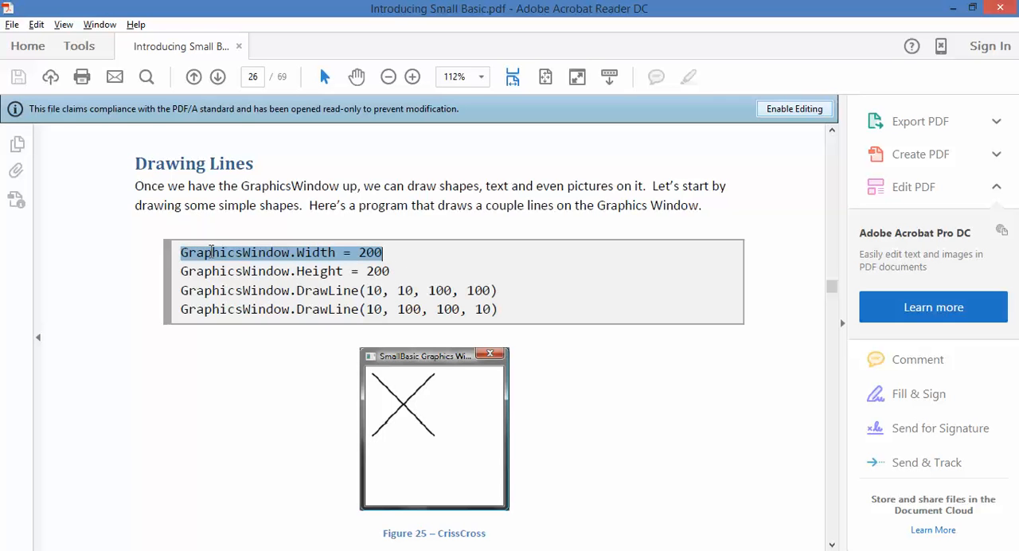
pyautogui.moveTo(207, 251); pyautogui.dragTo(382, 290)
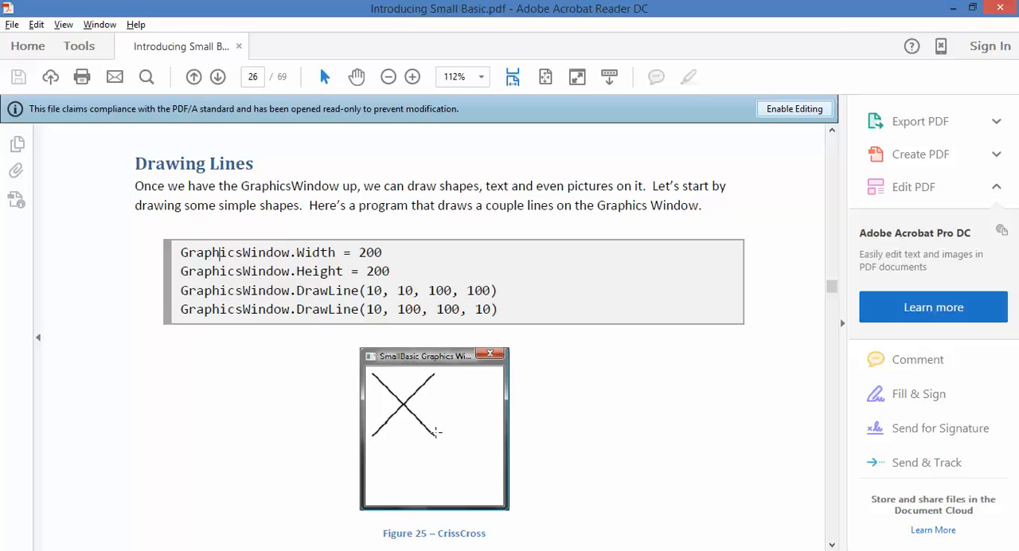
pyautogui.moveTo(436, 376)
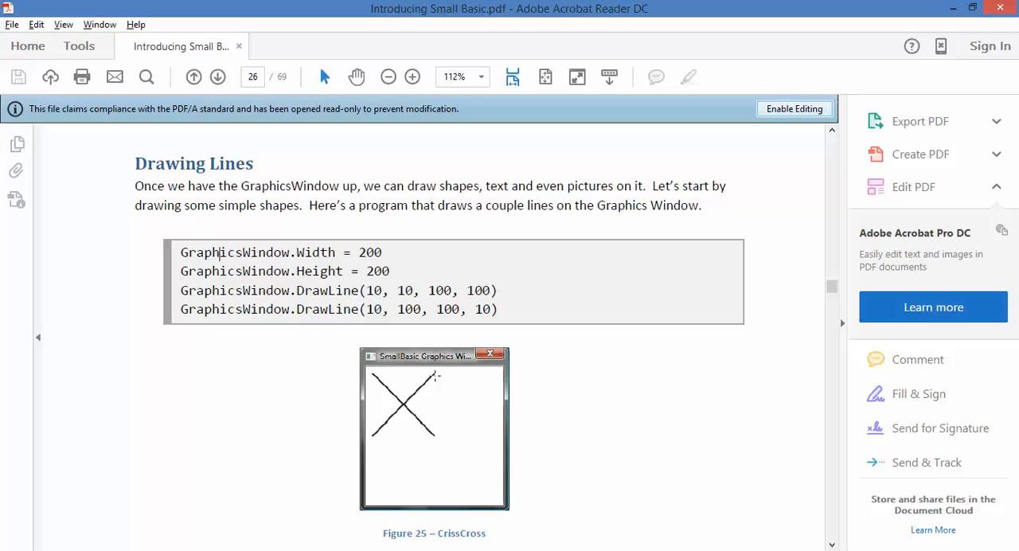
pyautogui.moveTo(433, 375)
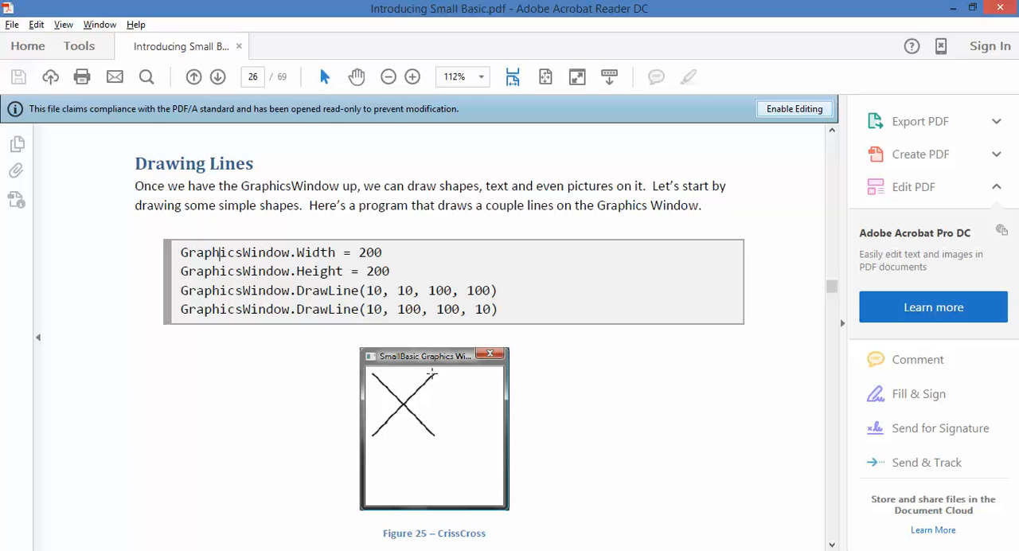
pyautogui.moveTo(374, 436)
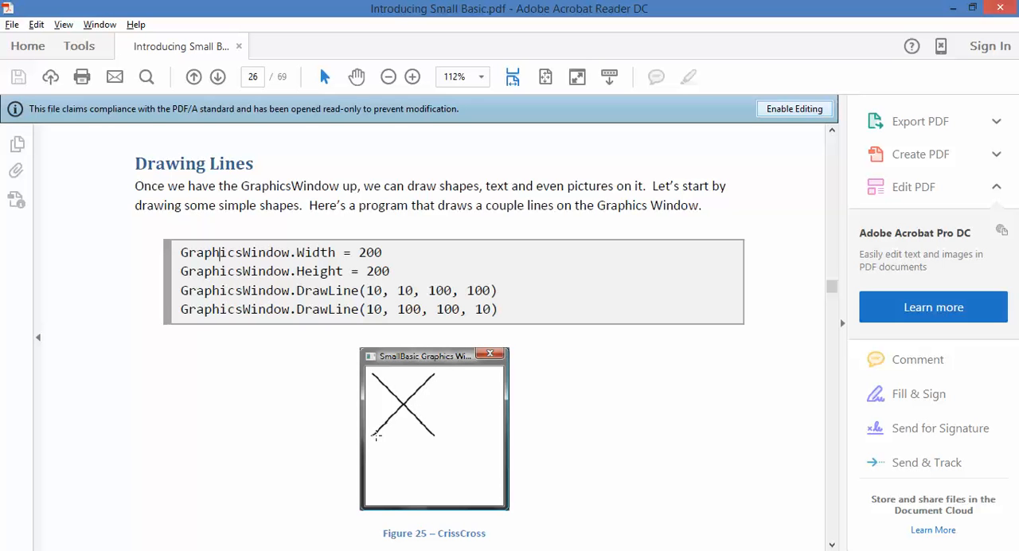
# Step: Select all four lines of the crisscross example program for copying
pyautogui.moveTo(182, 252); pyautogui.dragTo(499, 308)
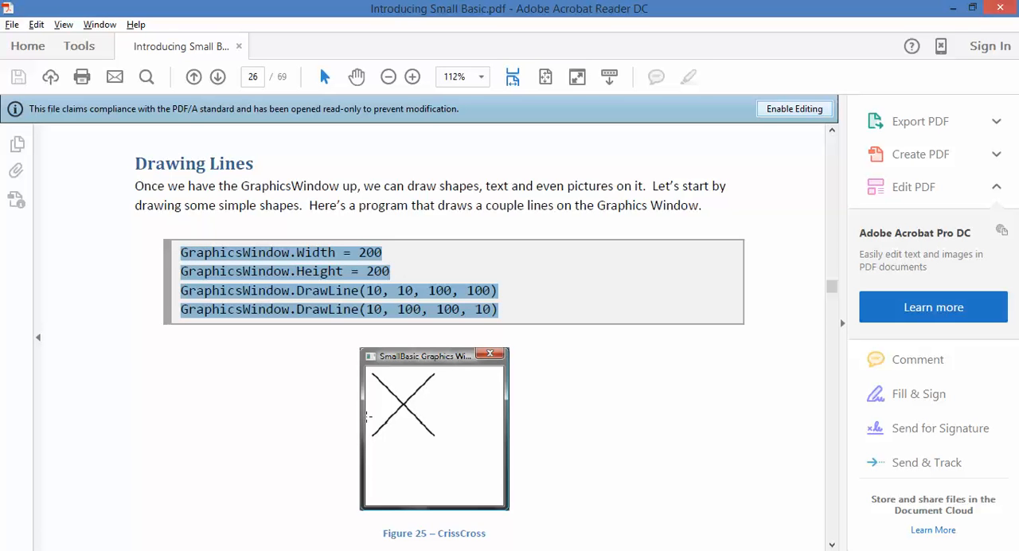
pyautogui.scroll(-3)
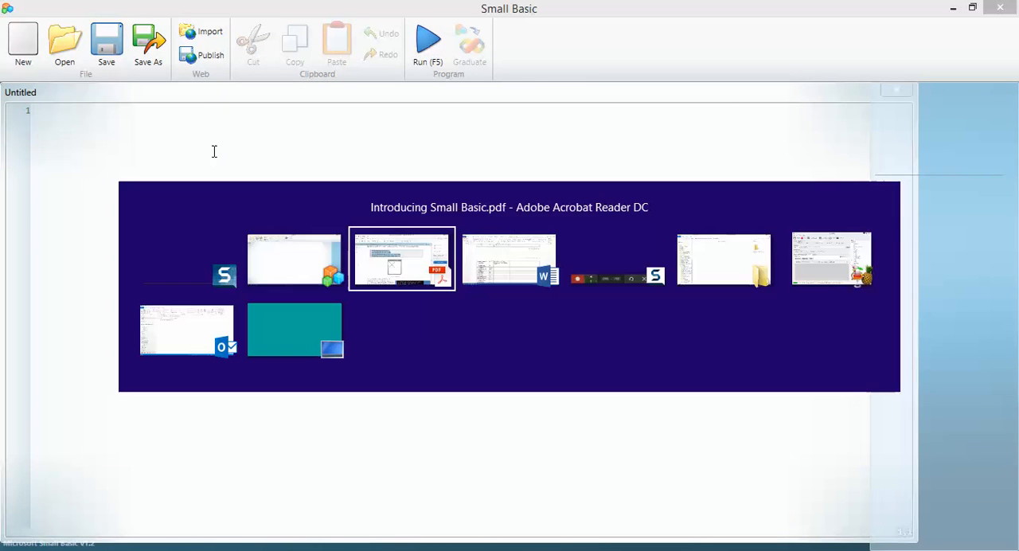
# Step: Run the pasted crisscross program in Small Basic and close its graphics window
pyautogui.click(401, 258)
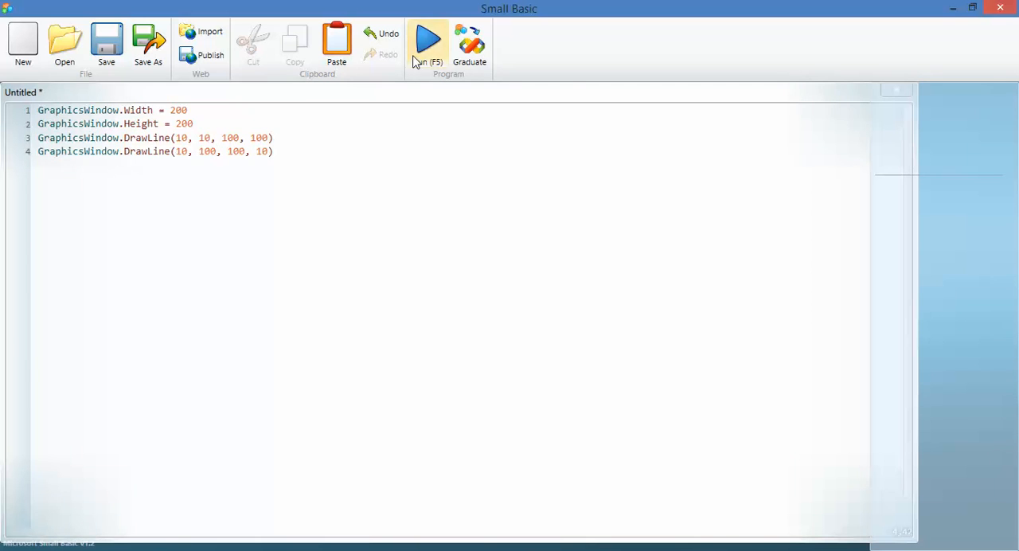
pyautogui.click(427, 41)
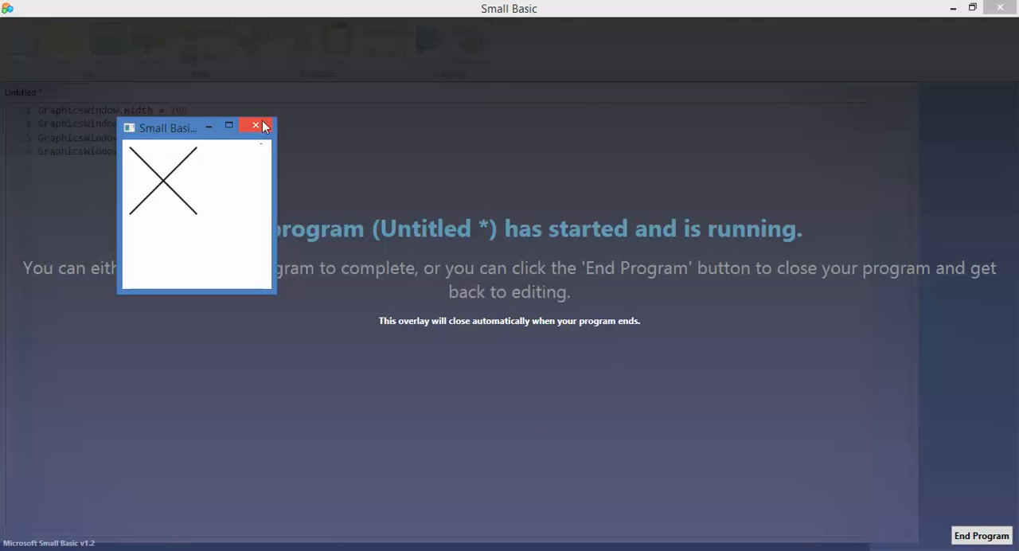
pyautogui.click(255, 127)
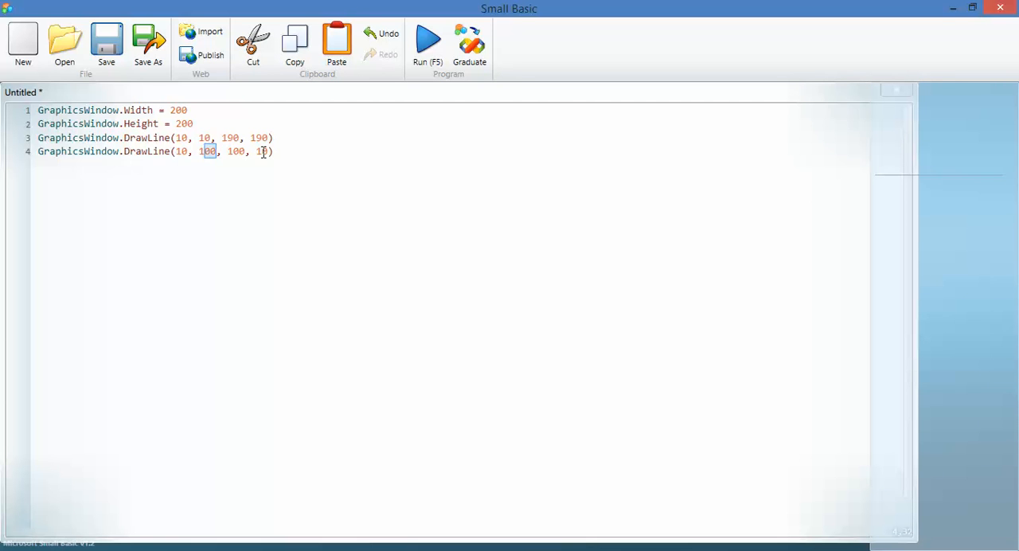
# Step: Change the line endpoints from 100 to 190, run again to see the full-window X, then close it
pyautogui.write('190')
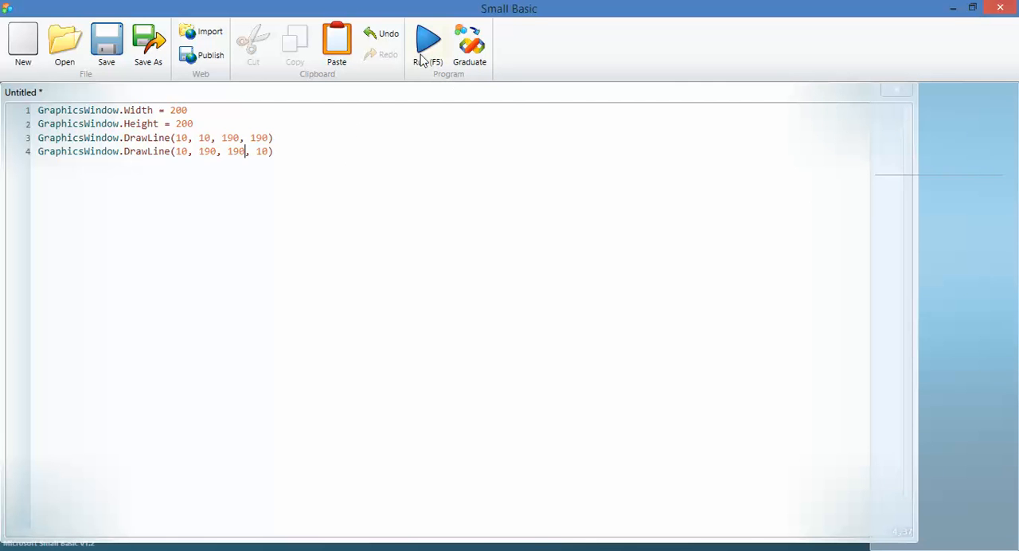
pyautogui.click(426, 40)
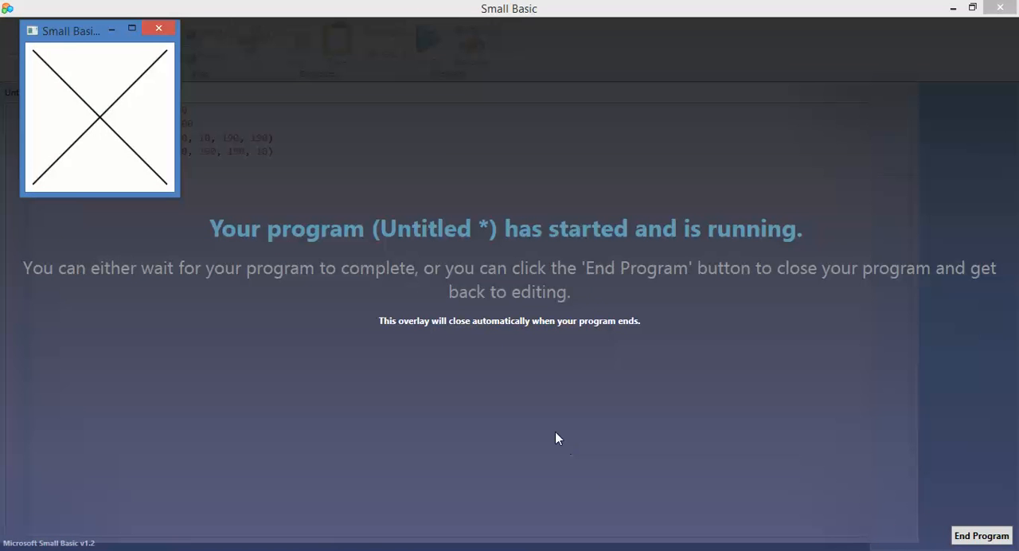
pyautogui.moveTo(72, 30); pyautogui.dragTo(368, 165)
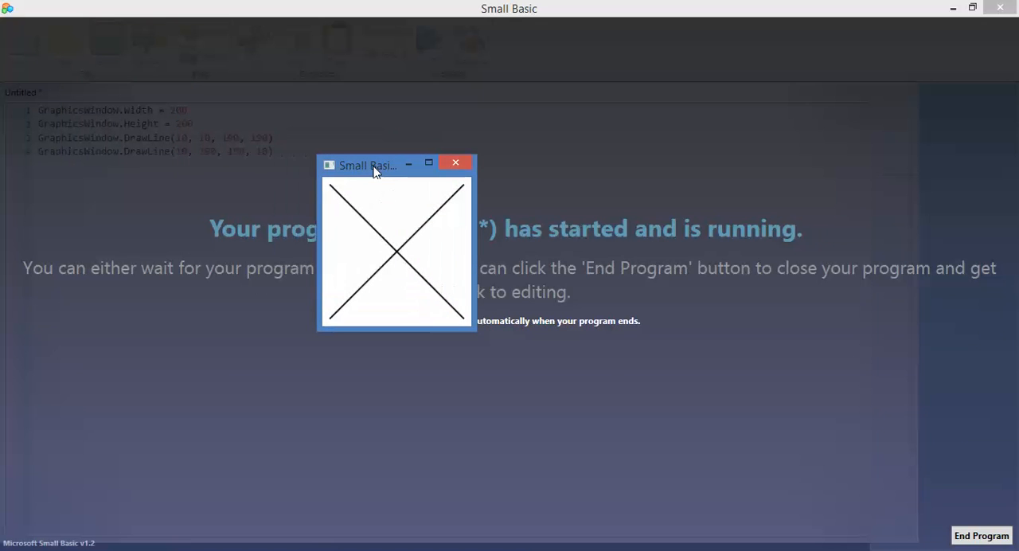
pyautogui.moveTo(468, 320)
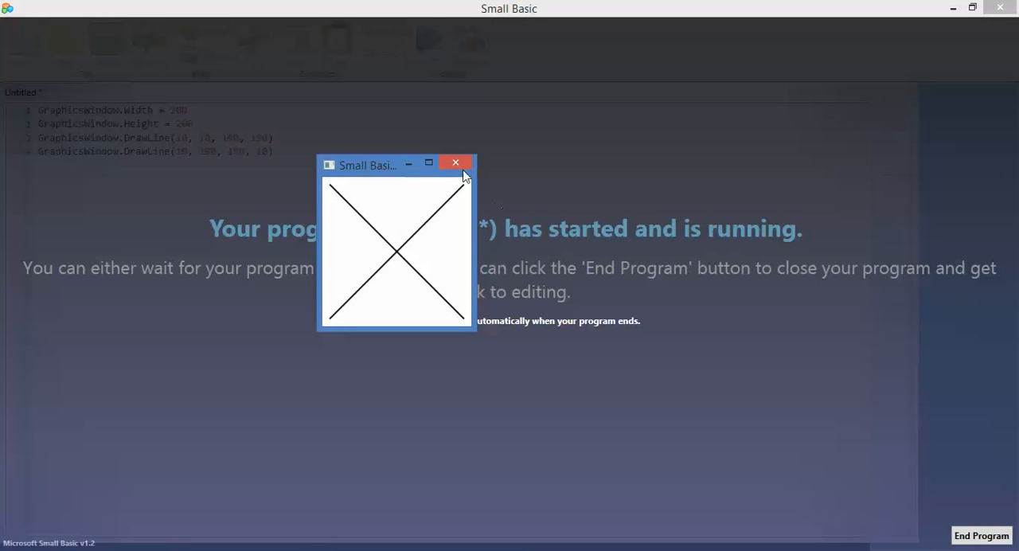
pyautogui.click(455, 162)
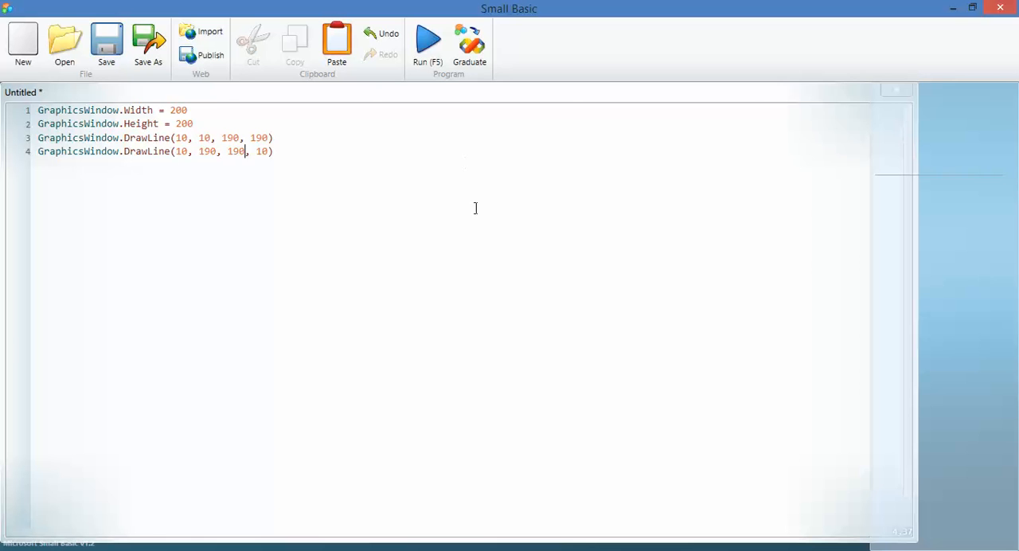
pyautogui.moveTo(353, 411)
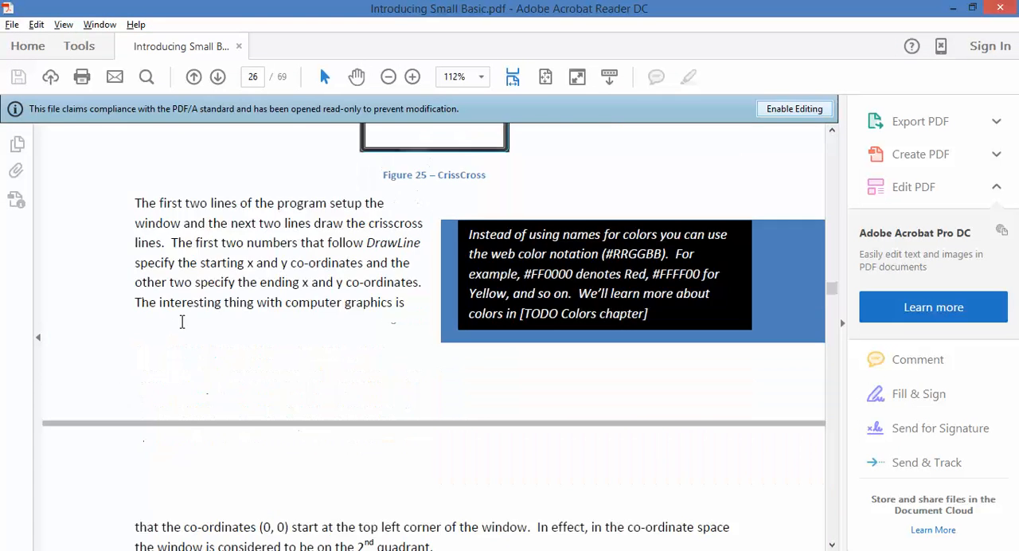
# Step: Scroll to page 27 and select the PenColor Green and Gold example program
pyautogui.scroll(-3)
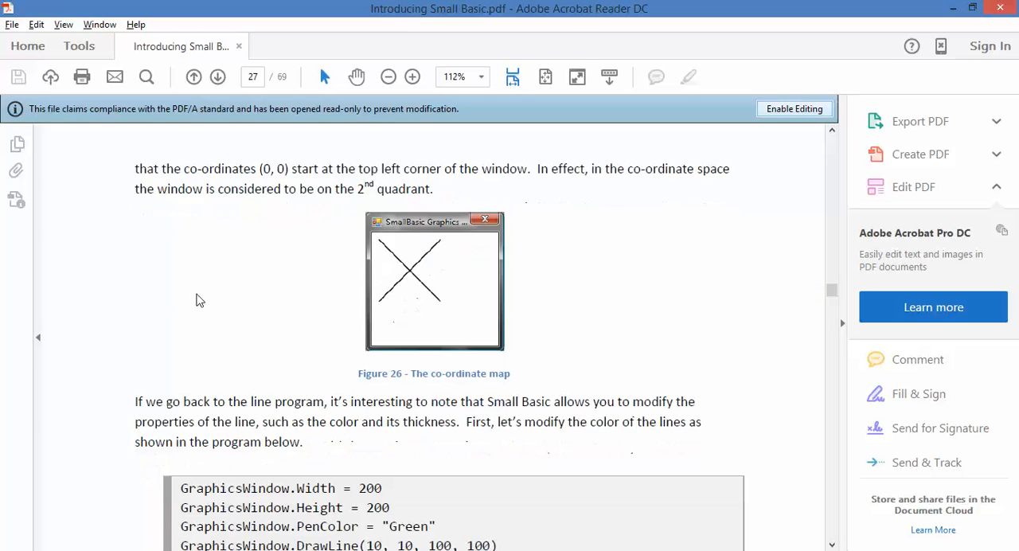
pyautogui.scroll(-3)
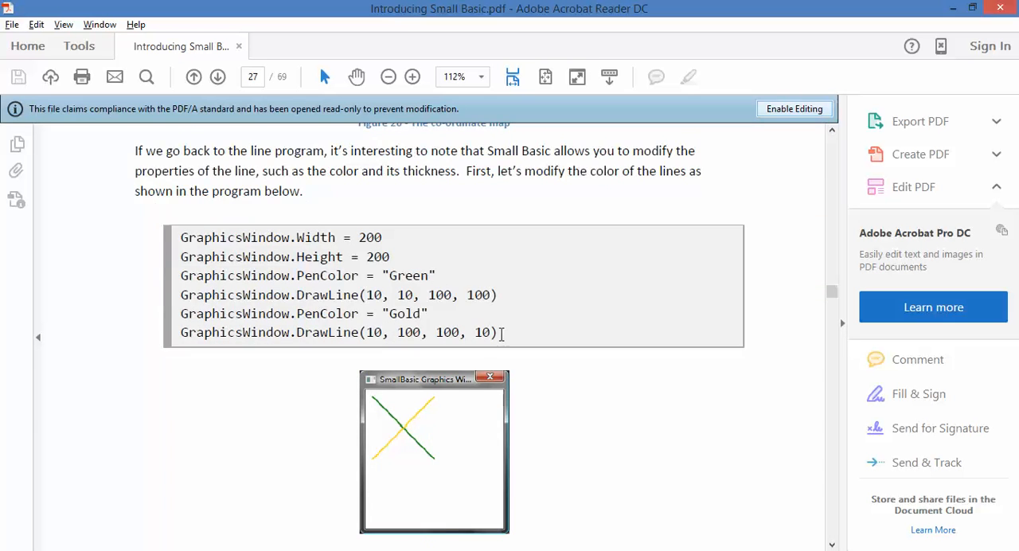
pyautogui.moveTo(180, 237); pyautogui.dragTo(497, 333)
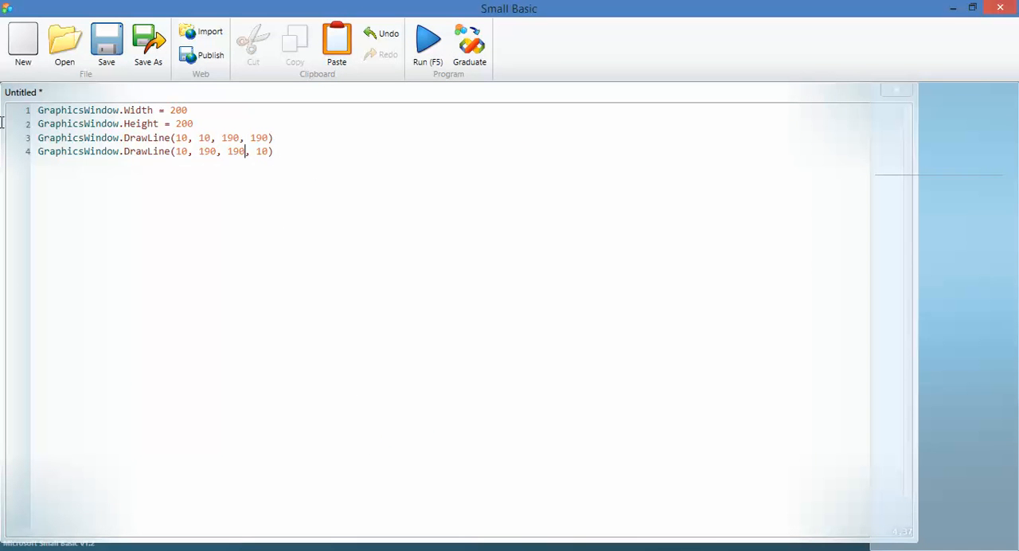
# Step: Replace the editor code with the green-and-gold example, run it and close the graphics window
pyautogui.press('ctrl+a')
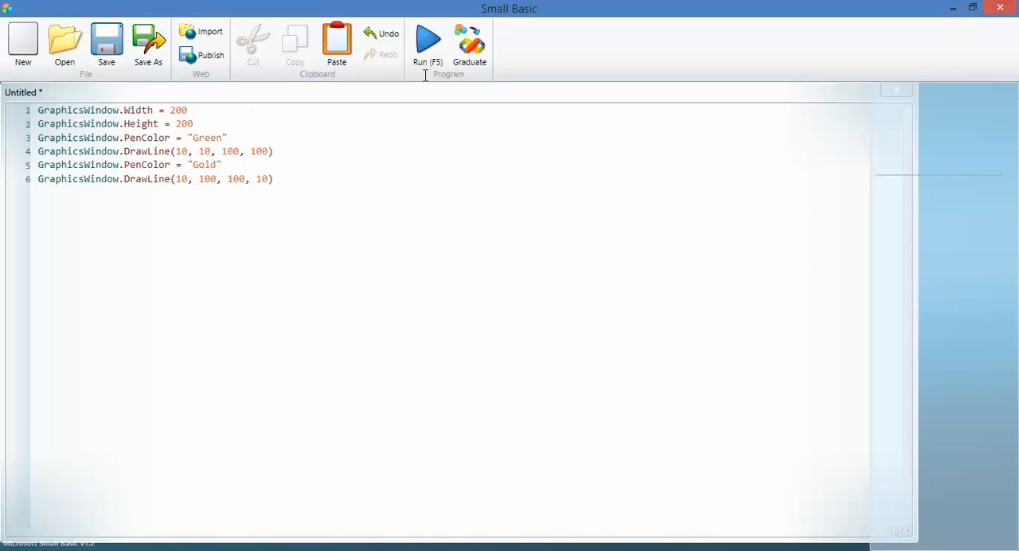
pyautogui.click(427, 40)
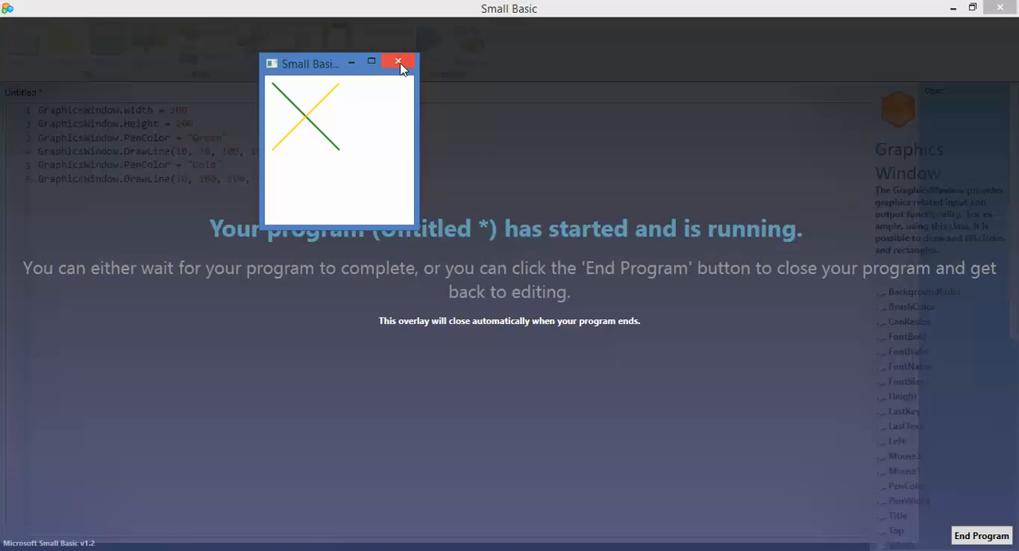
pyautogui.click(397, 62)
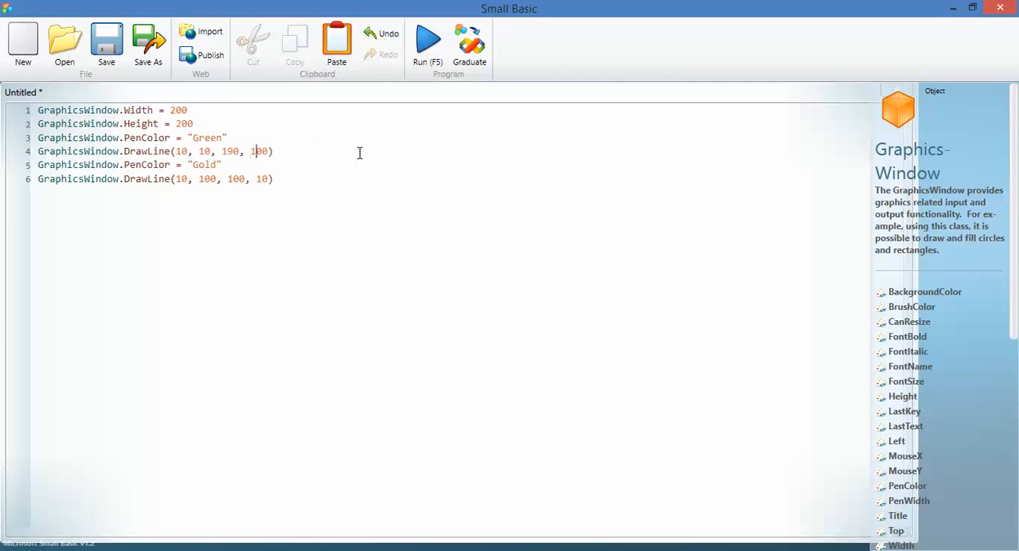
# Step: Stretch the line endpoints to 190, run to see the full-window coloured X, then close it
pyautogui.write('90')
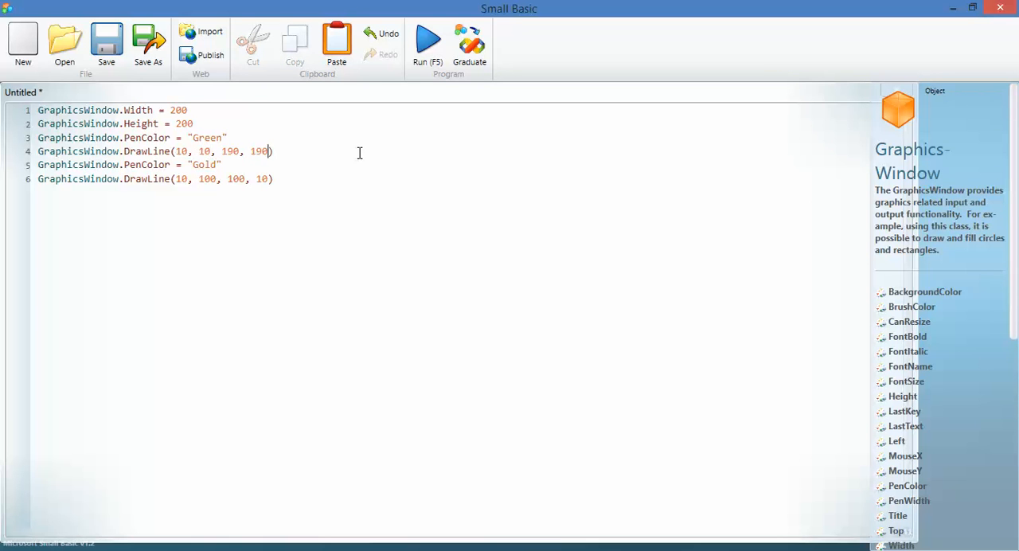
pyautogui.click(239, 178)
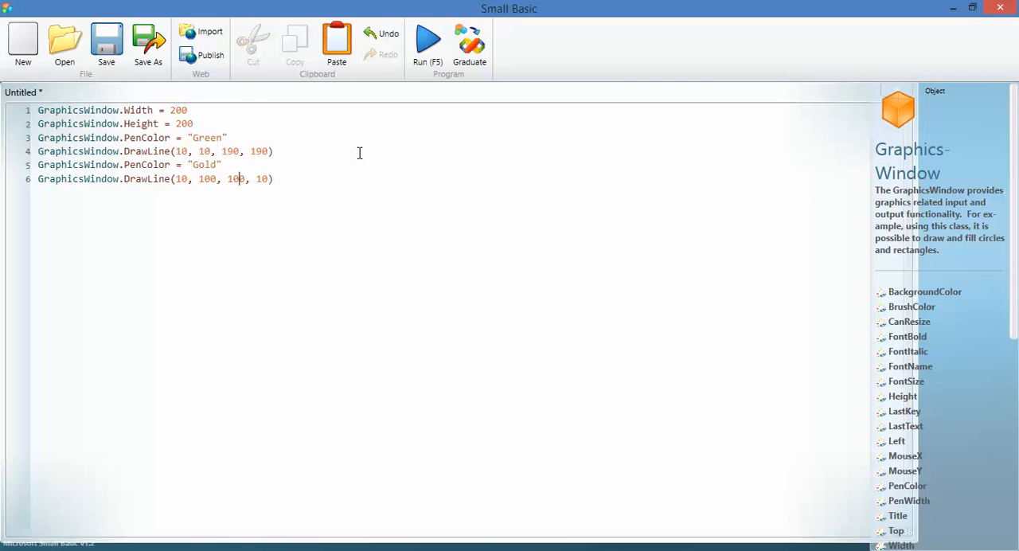
pyautogui.write('90')
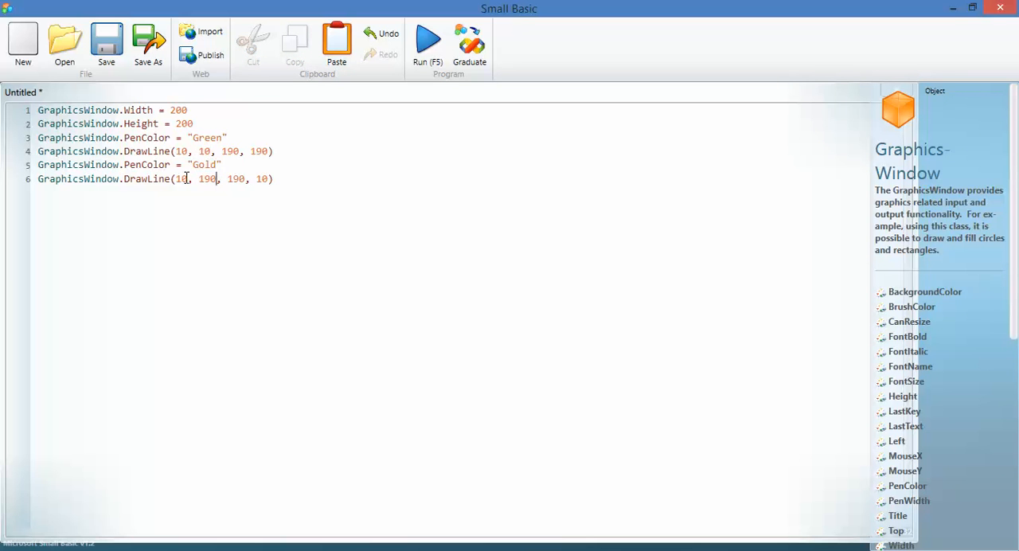
pyautogui.moveTo(134, 151)
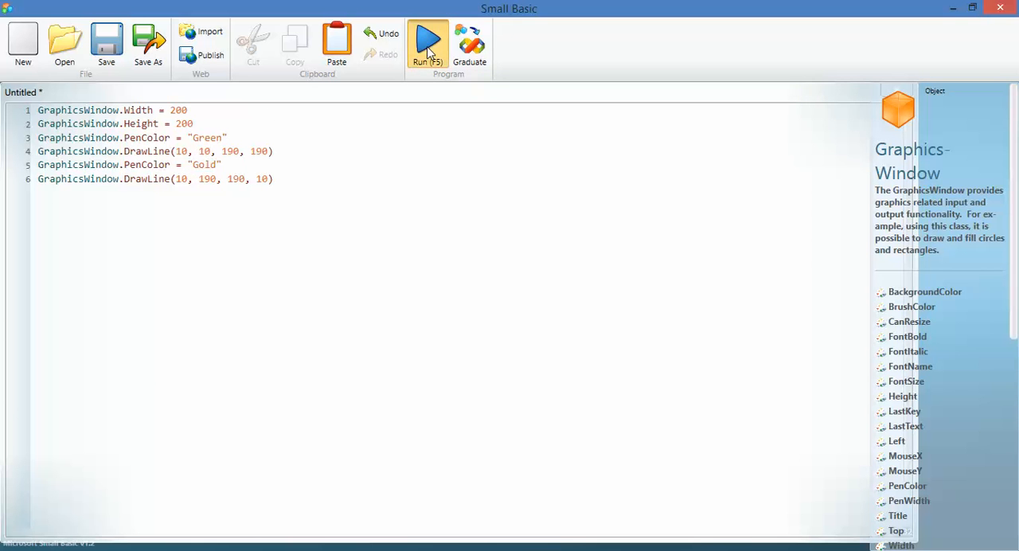
pyautogui.click(427, 40)
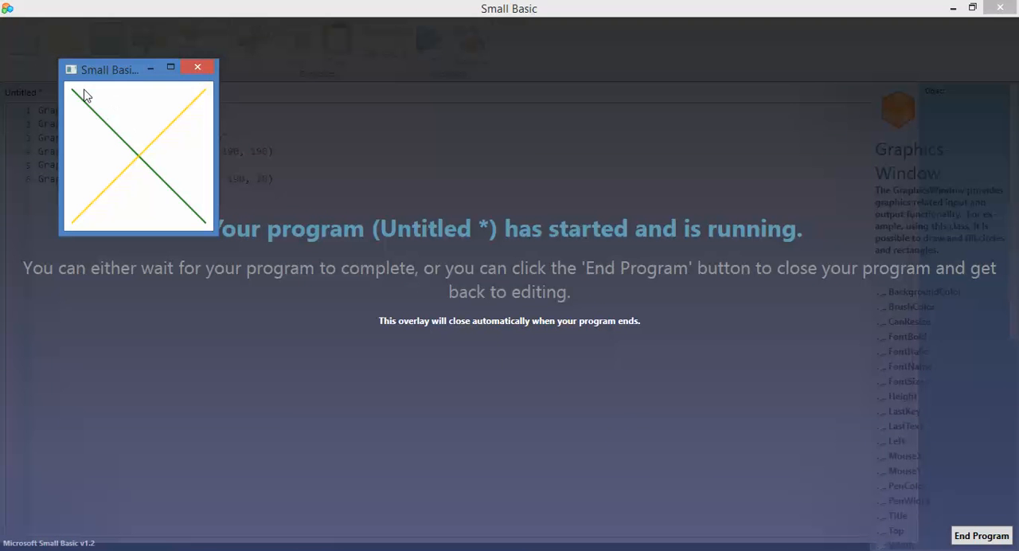
pyautogui.moveTo(237, 101)
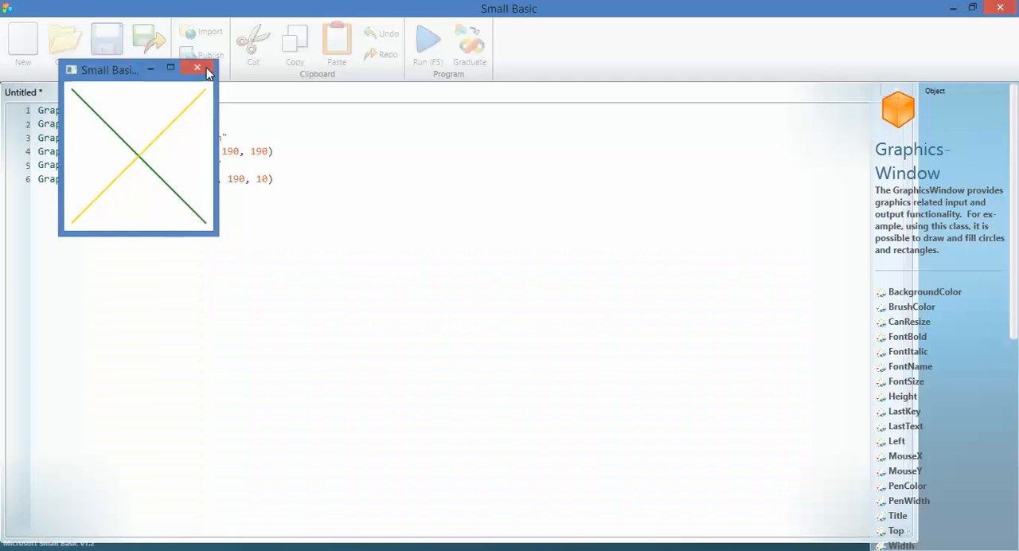
pyautogui.click(197, 67)
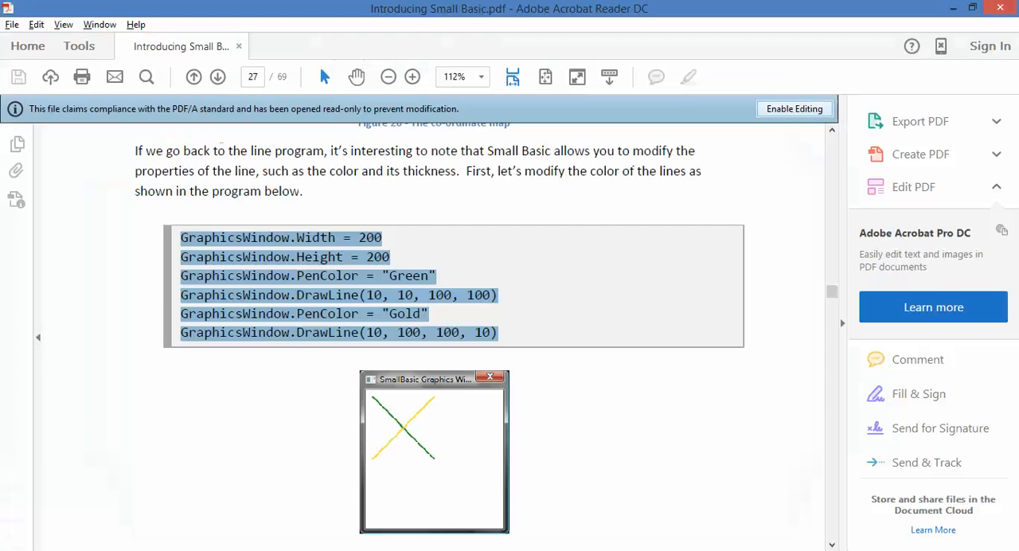
# Step: Scroll to the pen width example and select the GraphicsWindow.PenWidth = 10 line
pyautogui.scroll(-3)
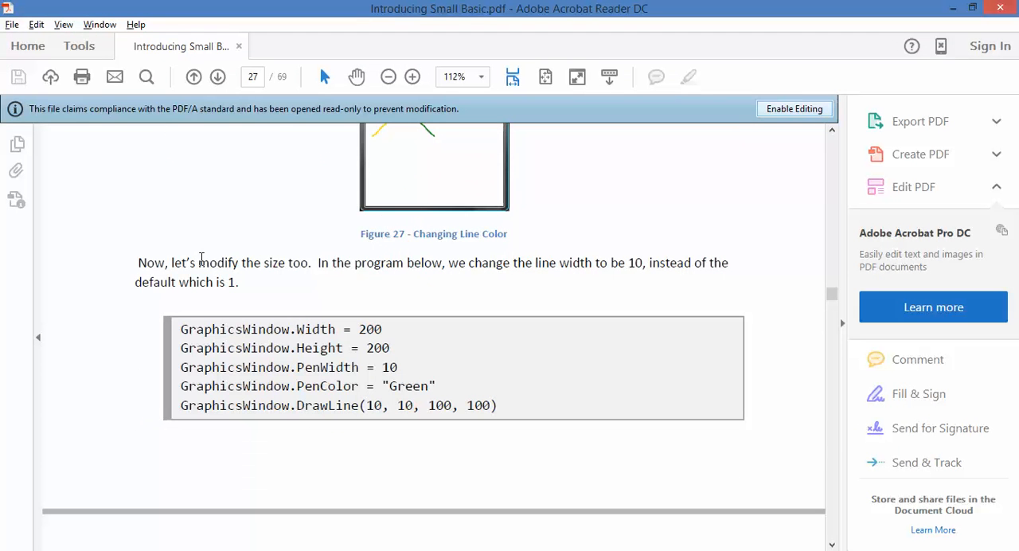
pyautogui.moveTo(258, 269)
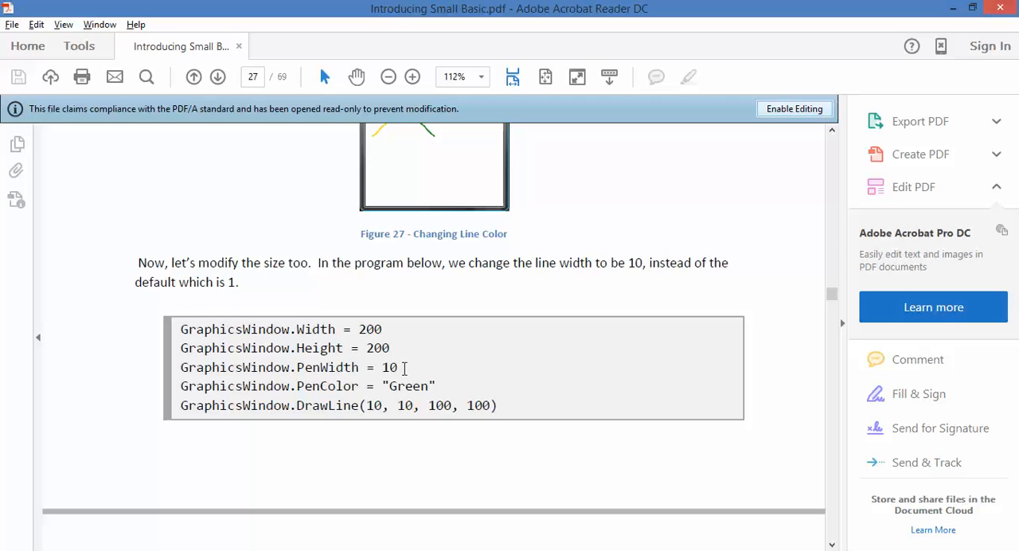
pyautogui.tripleClick(286, 366)
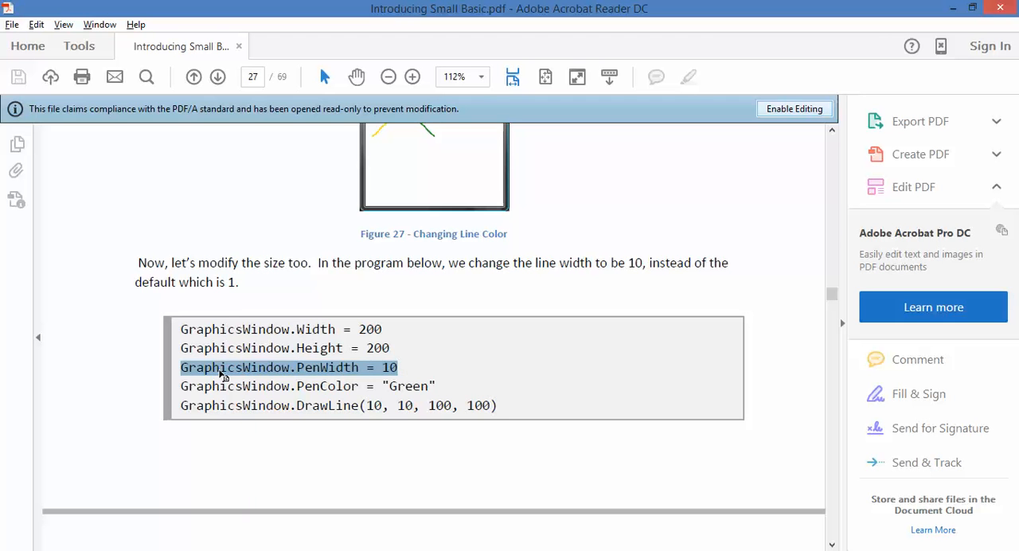
pyautogui.click(500, 404)
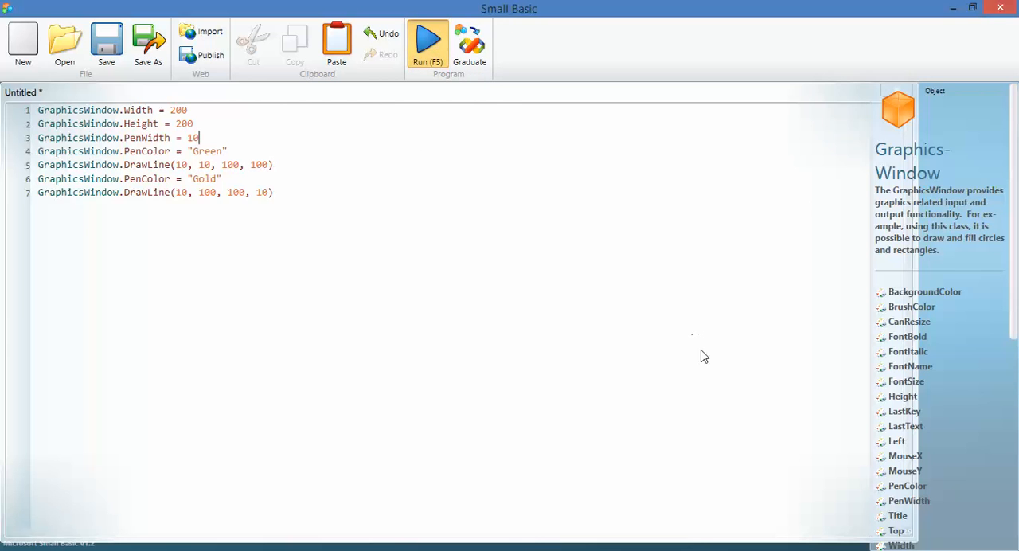
# Step: Run the program with pen width 10 to see the thick green-and-gold X, then close it
pyautogui.click(426, 42)
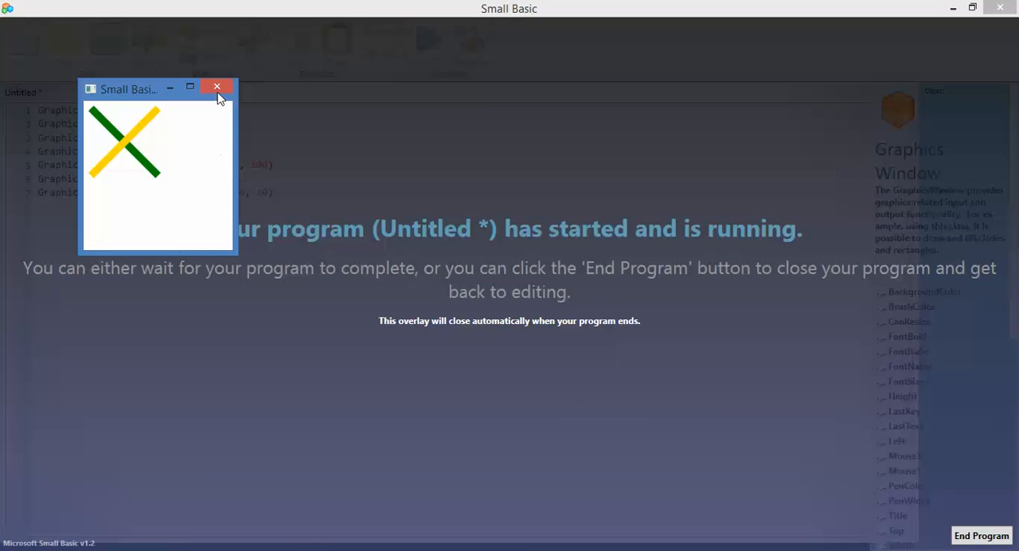
pyautogui.click(216, 85)
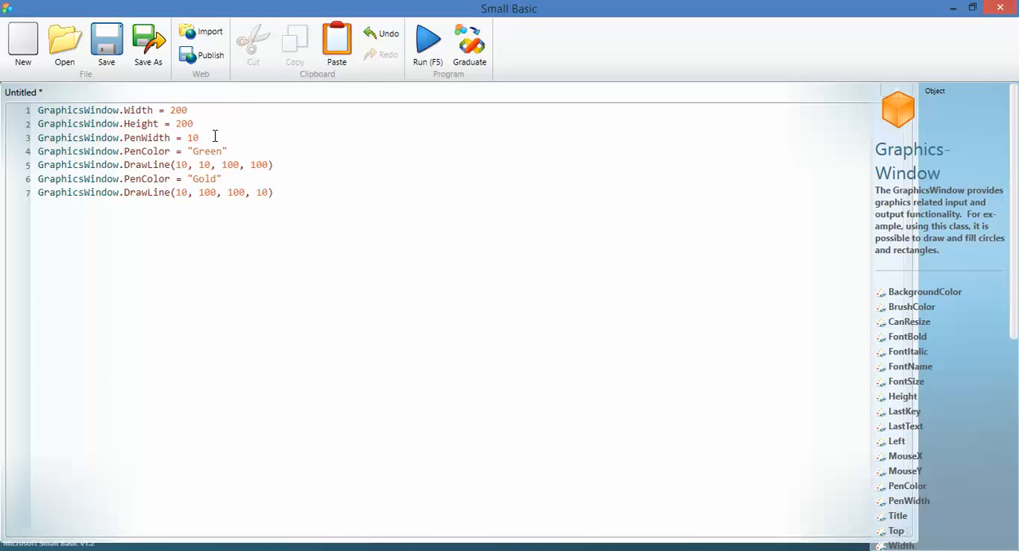
# Step: Add GraphicsWindow.PenWidth = 20 after the Gold PenColor line and run the program
pyautogui.tripleClick(104, 137)
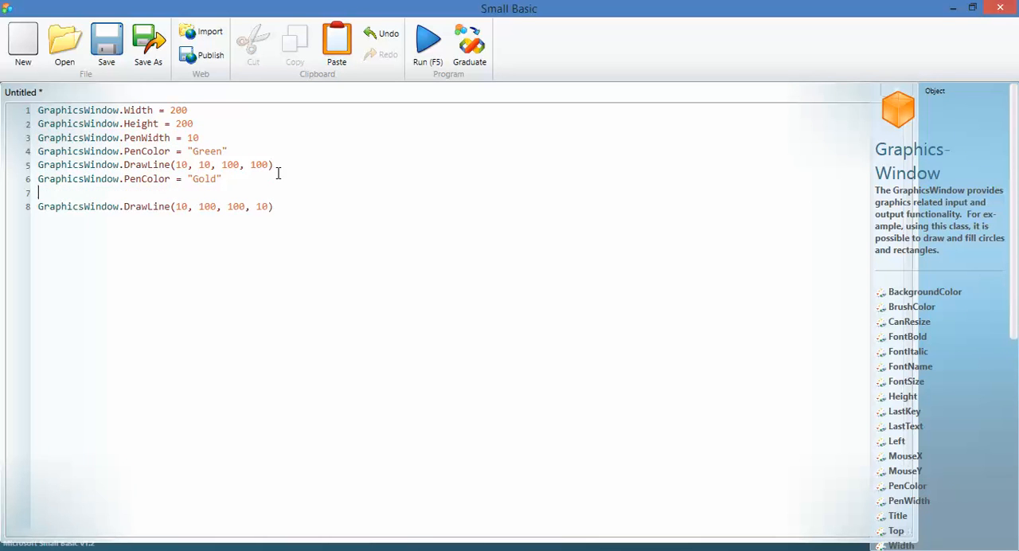
pyautogui.write('GraphicsWindow.PenWidth = 2')
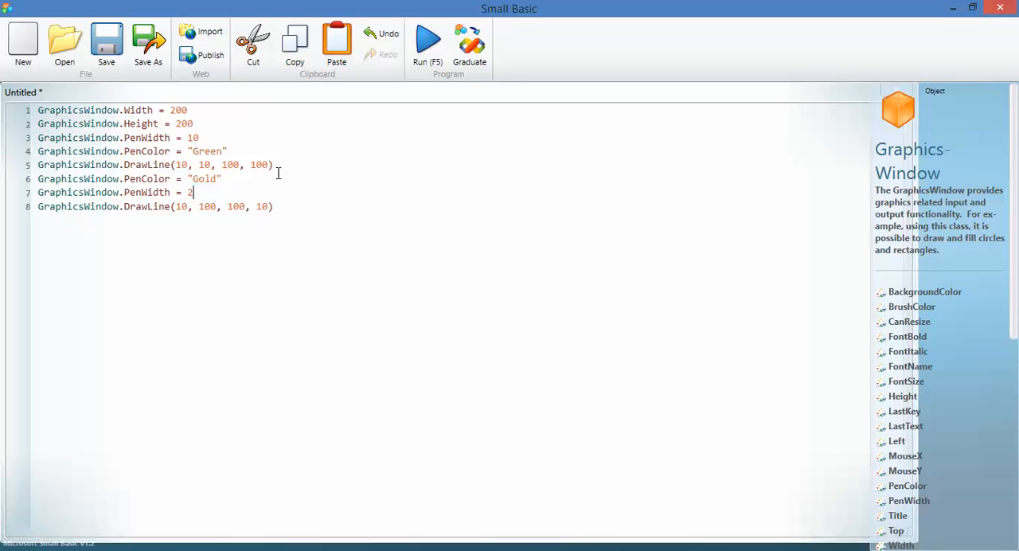
pyautogui.write('0')
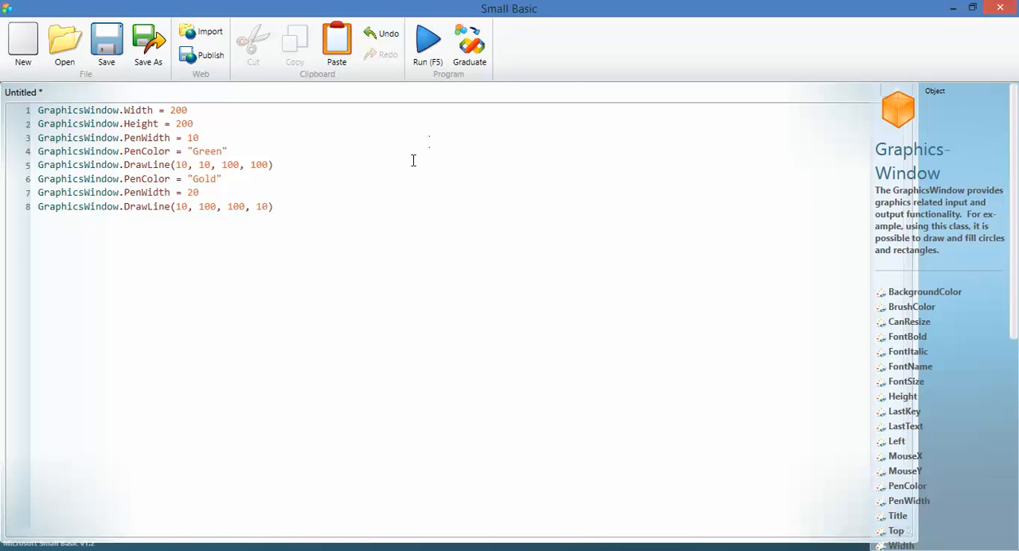
pyautogui.moveTo(386, 72)
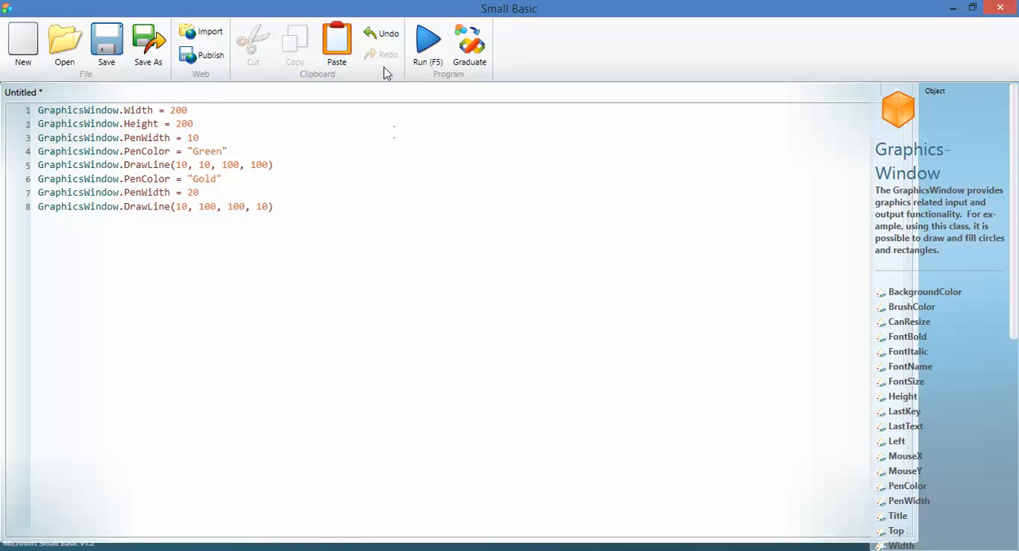
pyautogui.click(427, 45)
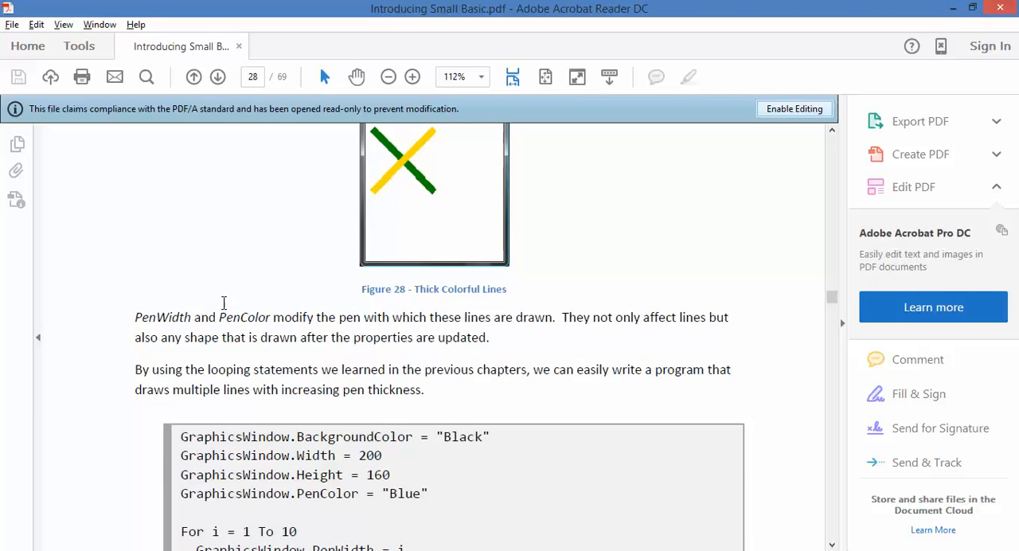
# Step: Scroll to Figure 29, select the whole pen-width loop code and switch toward Small Basic with Alt+Tab
pyautogui.scroll(-3)
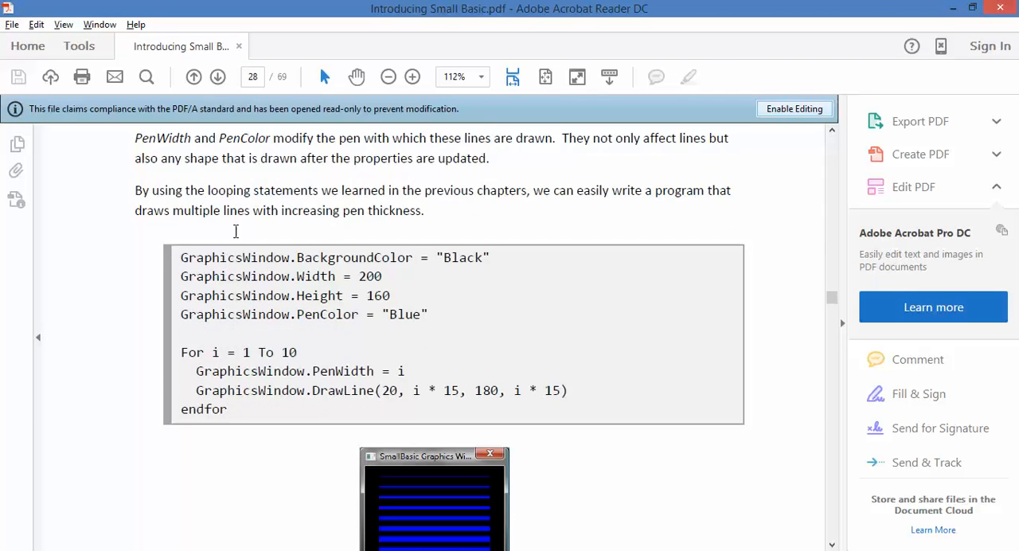
pyautogui.scroll(-3)
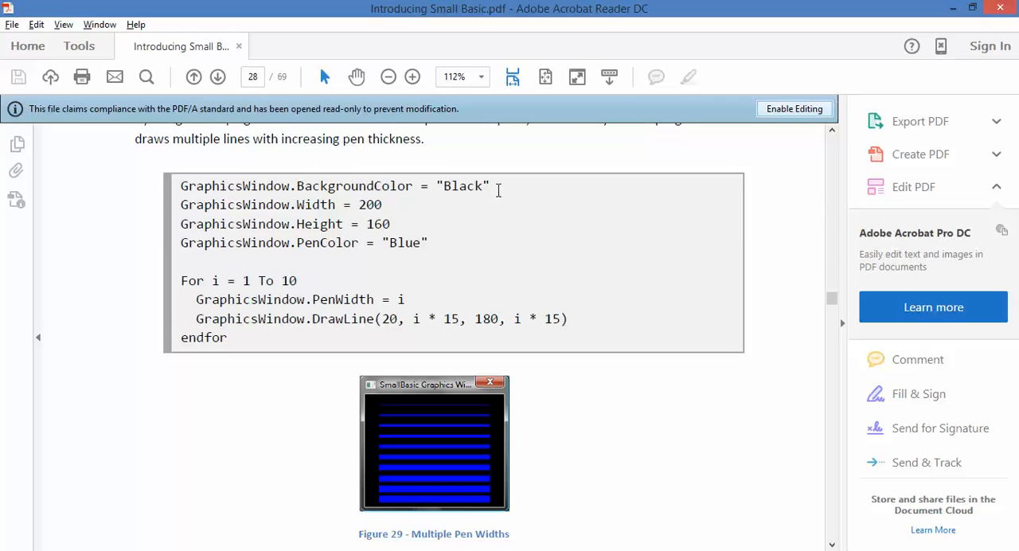
pyautogui.scroll(-3)
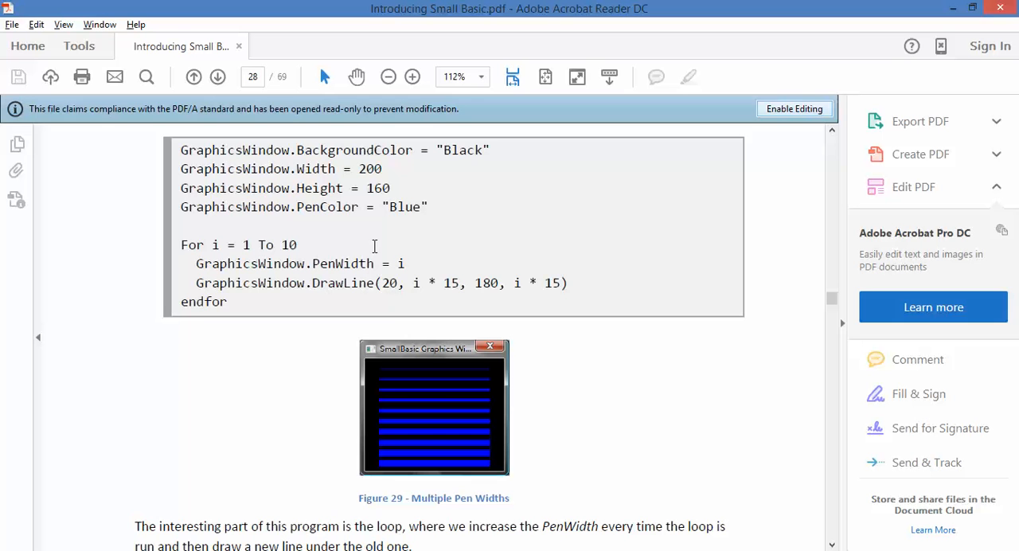
pyautogui.moveTo(517, 283)
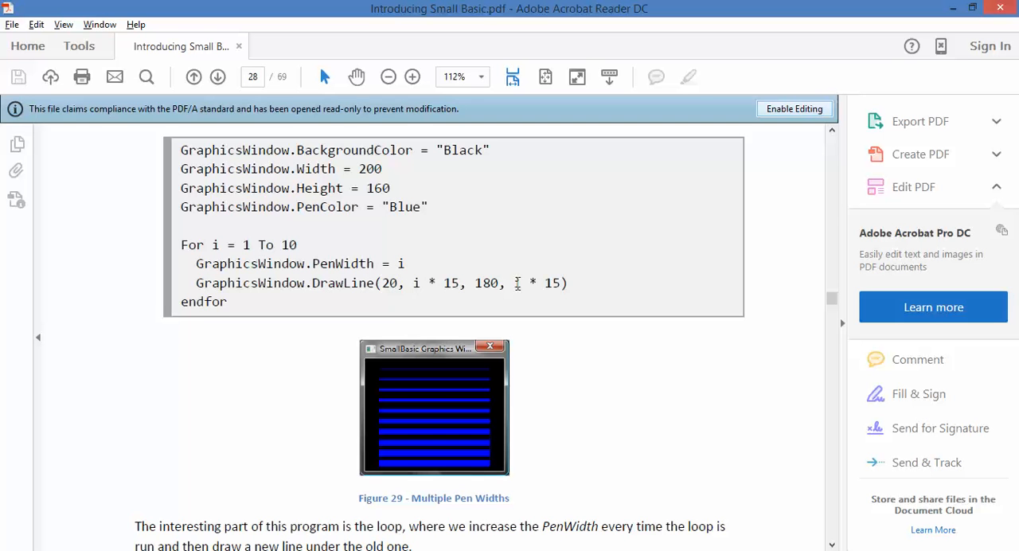
pyautogui.moveTo(331, 312)
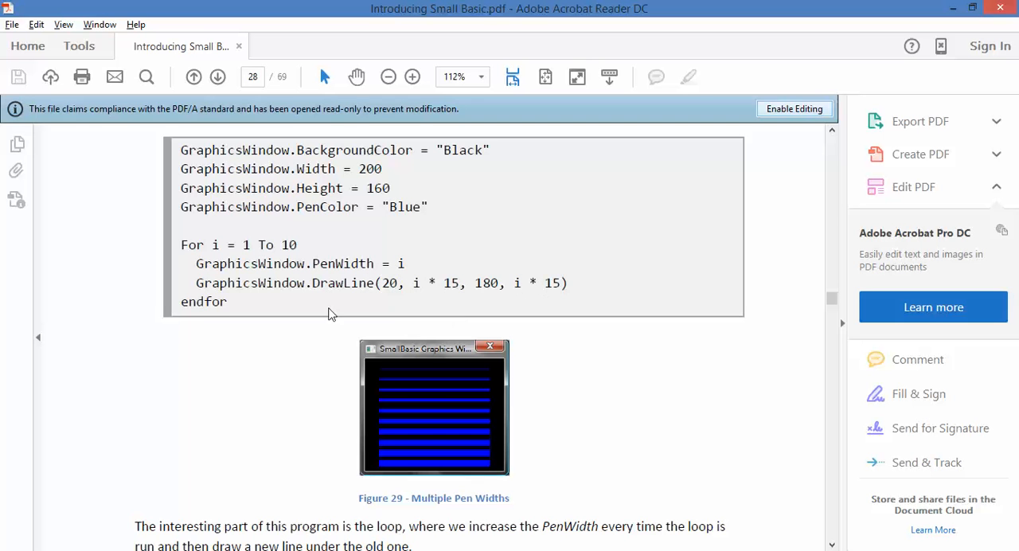
pyautogui.scroll(-3)
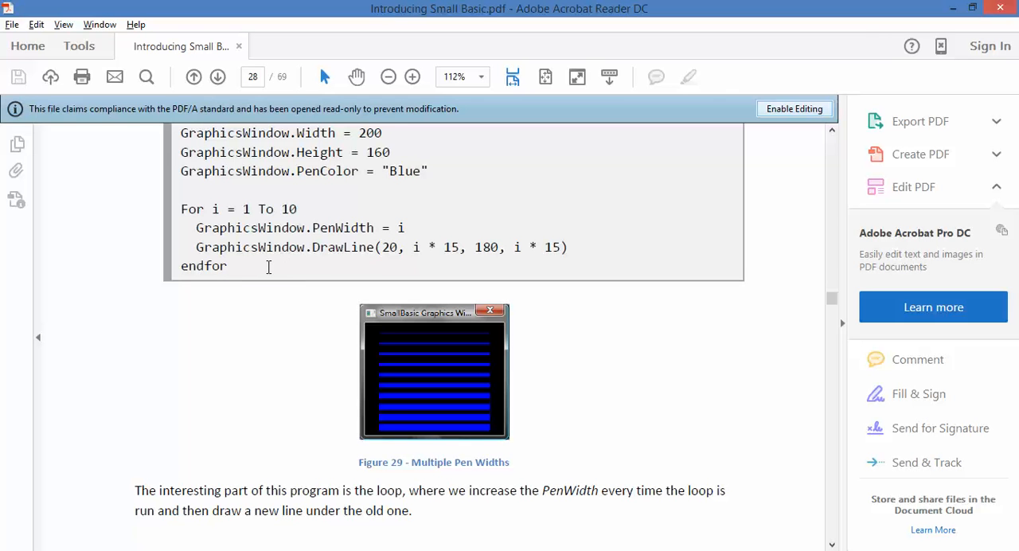
pyautogui.moveTo(407, 255)
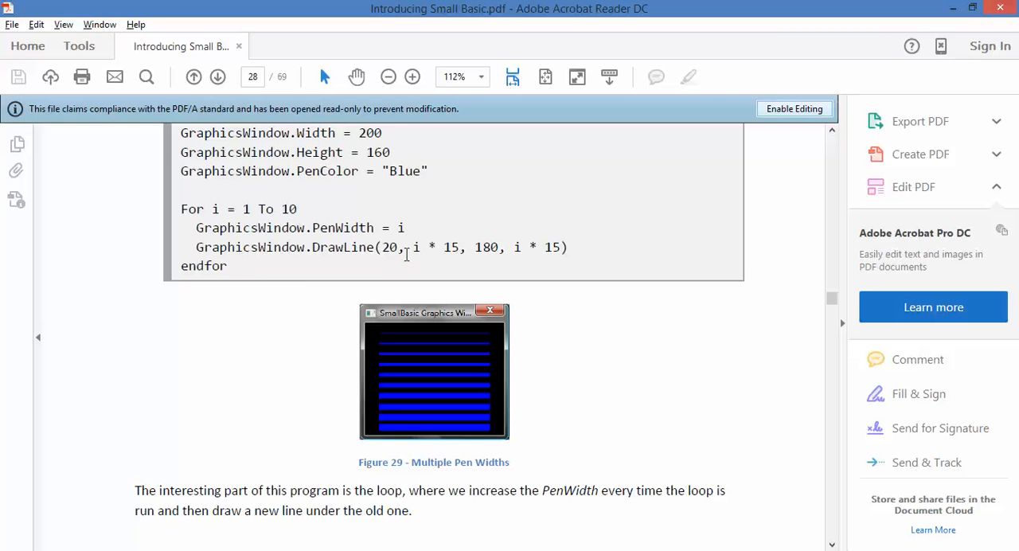
pyautogui.moveTo(433, 239)
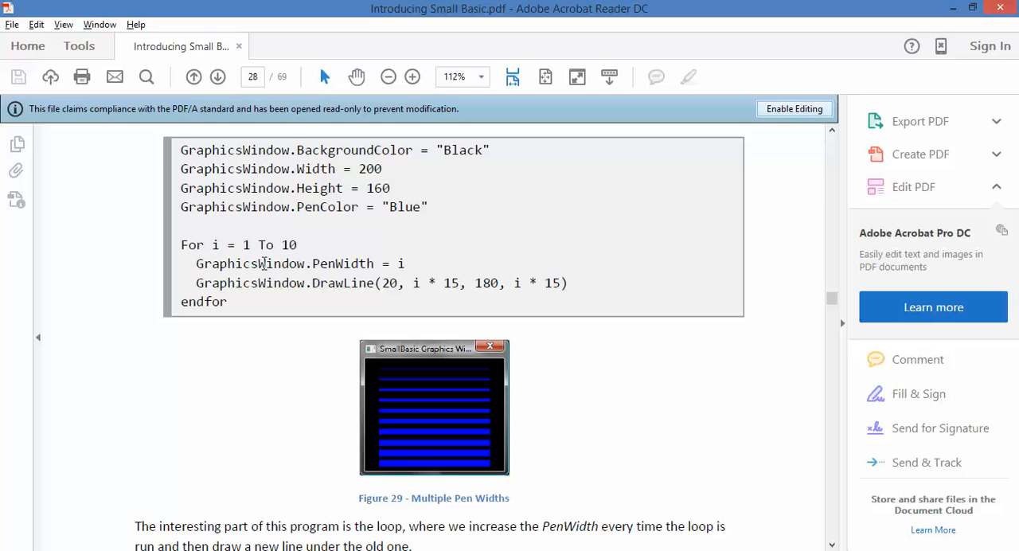
pyautogui.moveTo(452, 288)
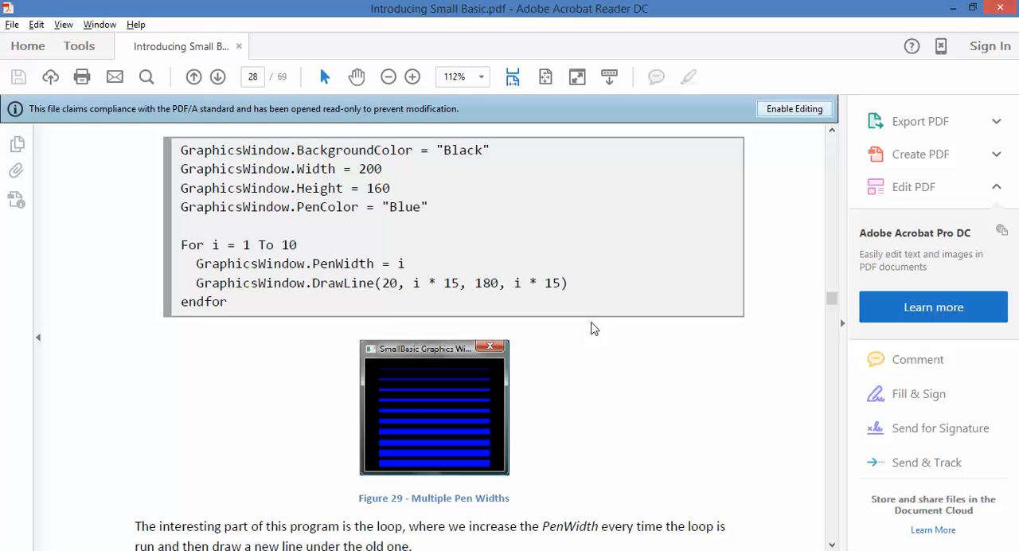
pyautogui.moveTo(378, 379)
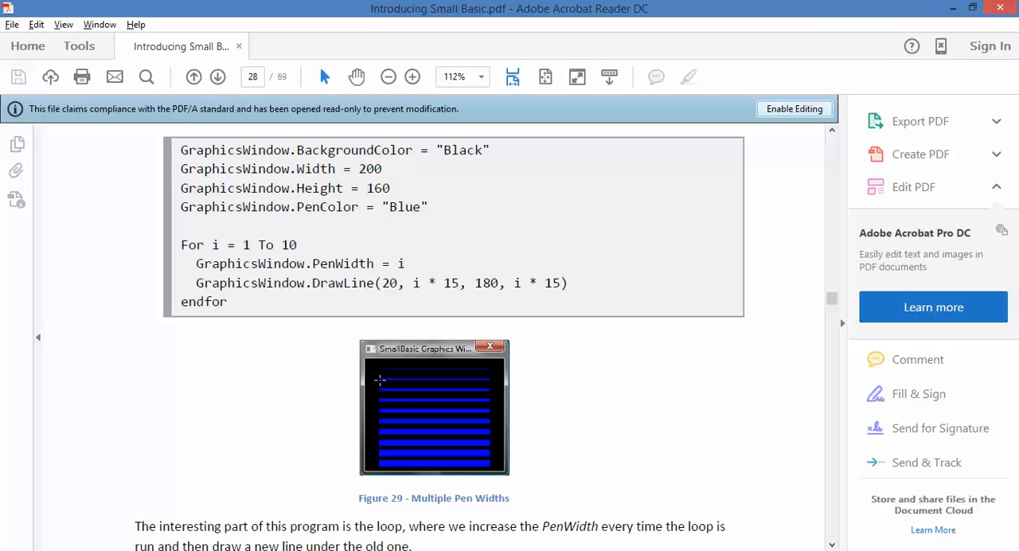
pyautogui.moveTo(481, 380)
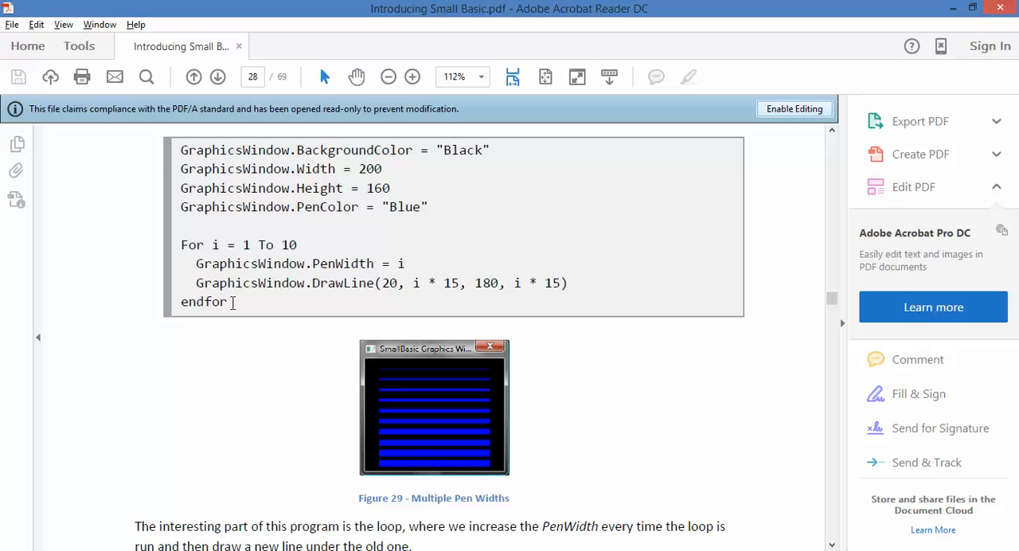
pyautogui.moveTo(180, 150); pyautogui.dragTo(228, 303)
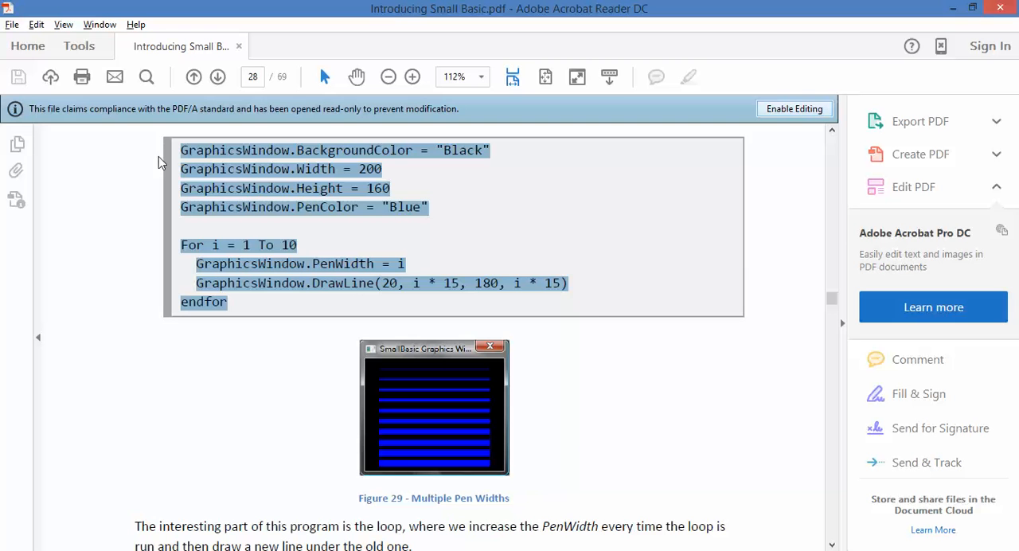
pyautogui.press('alt+tab')
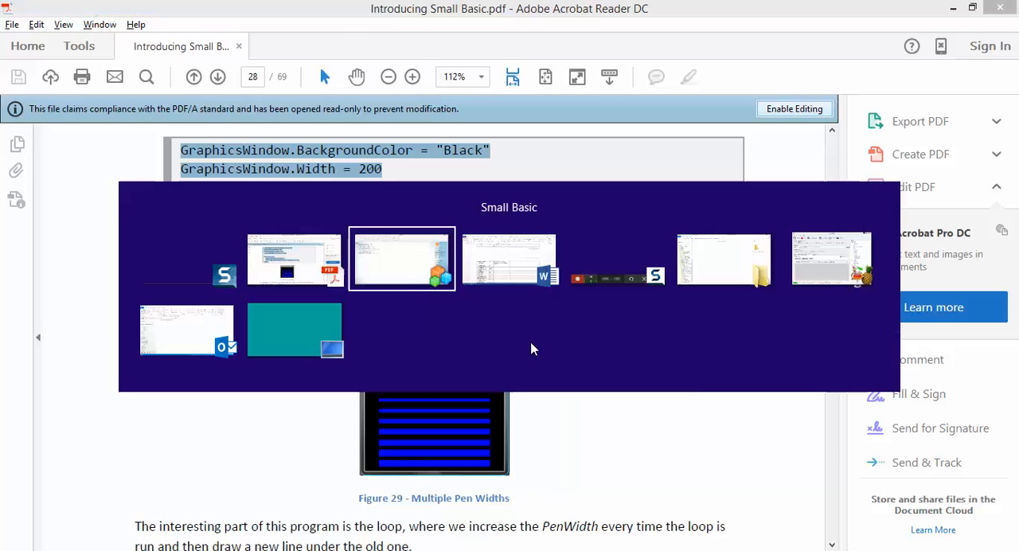
pyautogui.click(401, 257)
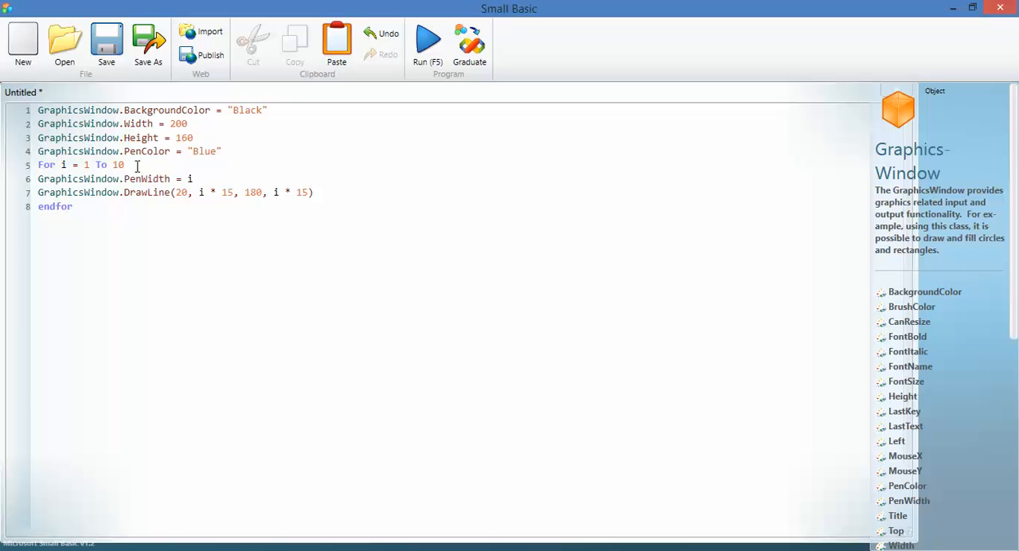
pyautogui.moveTo(39, 164); pyautogui.dragTo(124, 164)
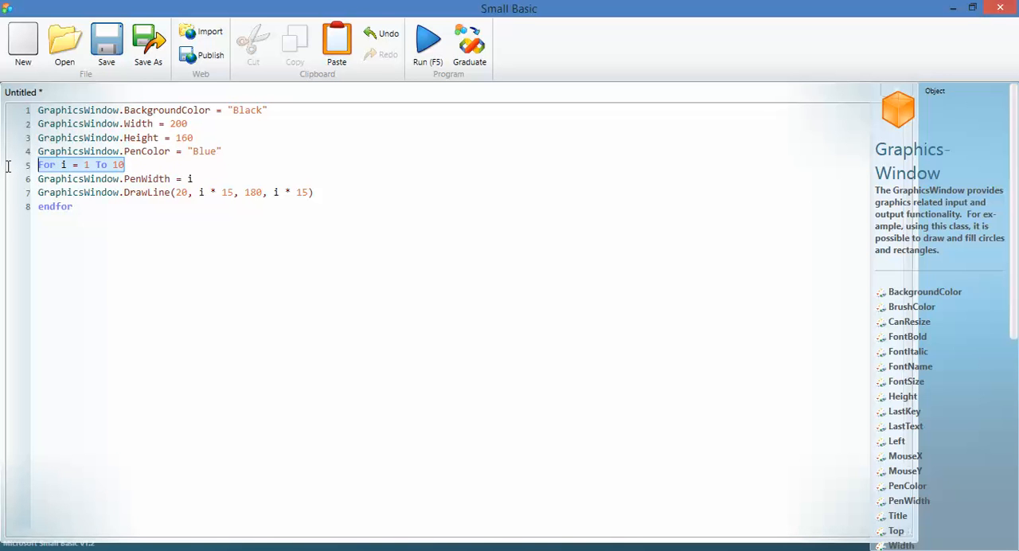
pyautogui.click(73, 207)
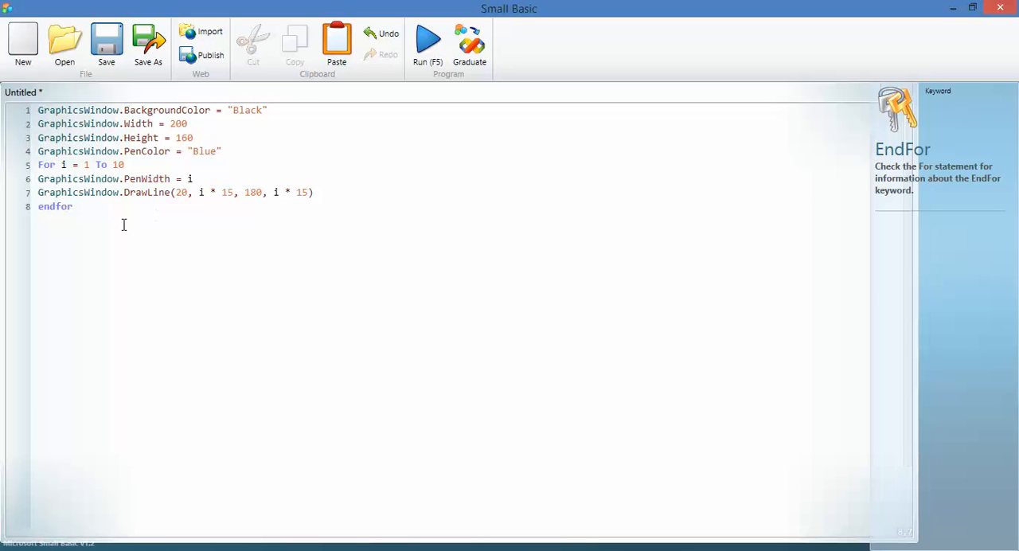
pyautogui.moveTo(157, 201)
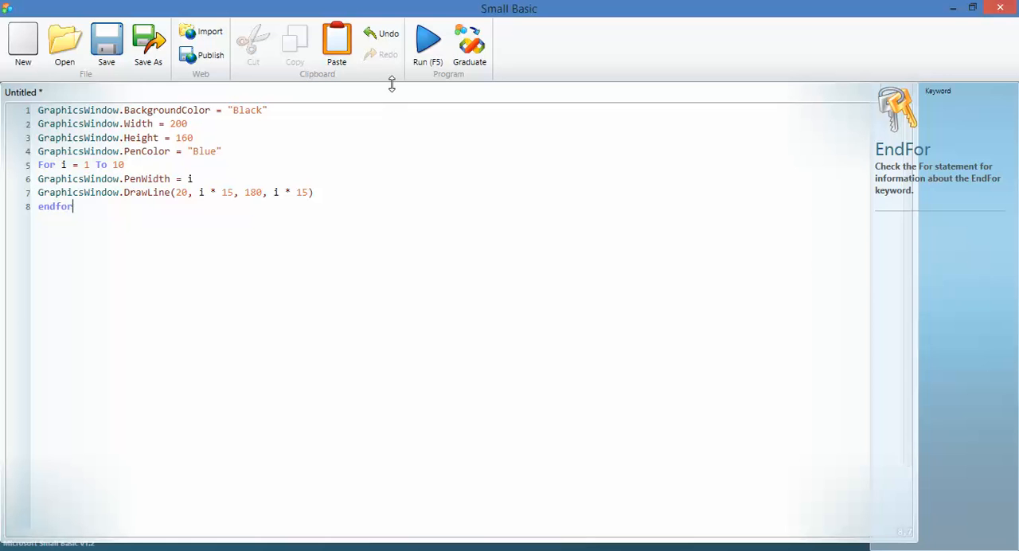
pyautogui.click(427, 40)
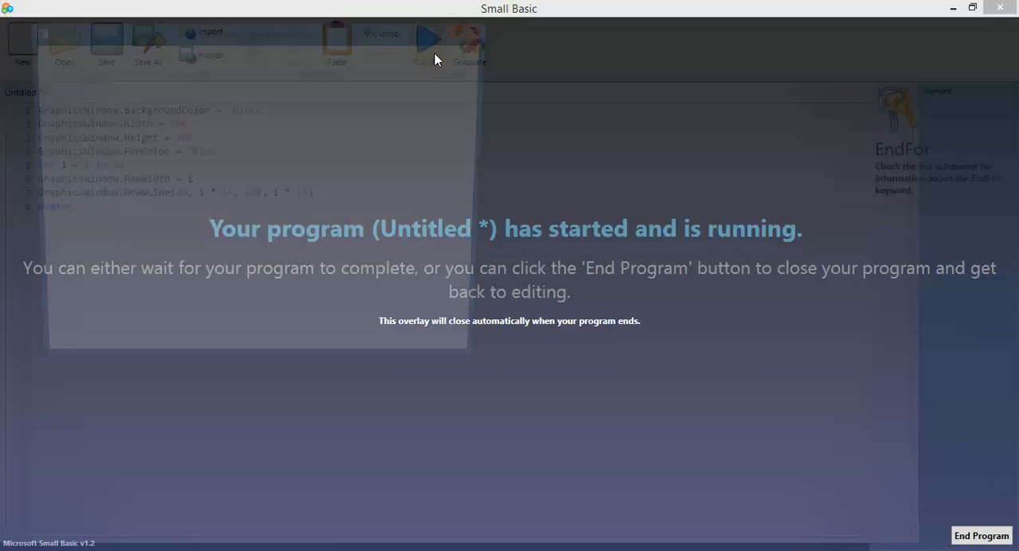
pyautogui.click(428, 40)
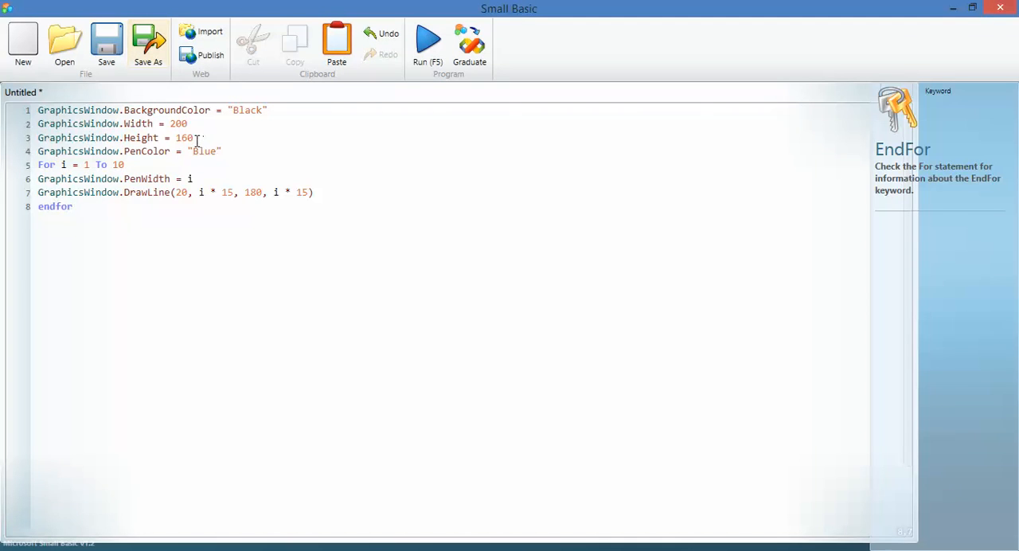
# Step: Set the window size to 500 by 500 and the loop limit to 20, then run the program
pyautogui.click(187, 125)
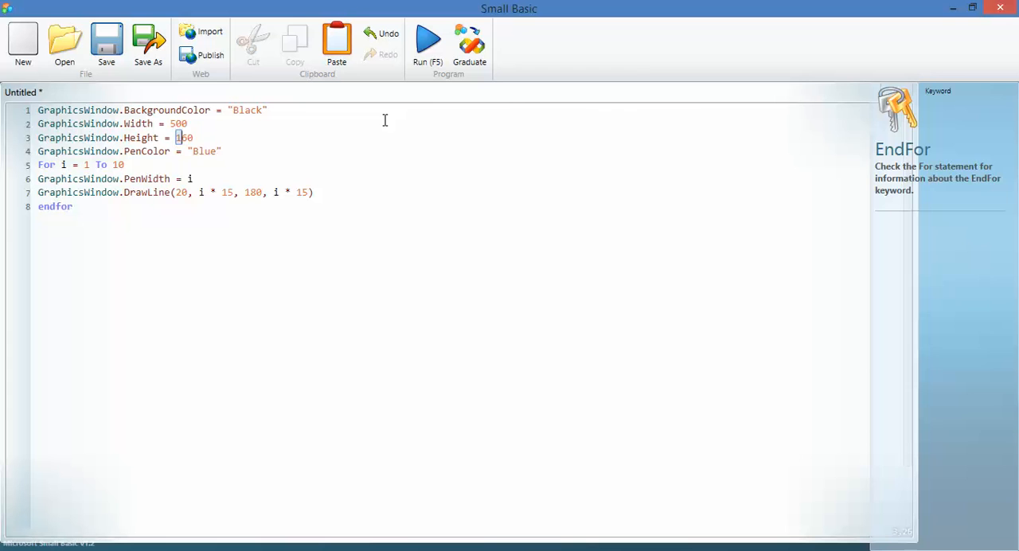
pyautogui.write('500')
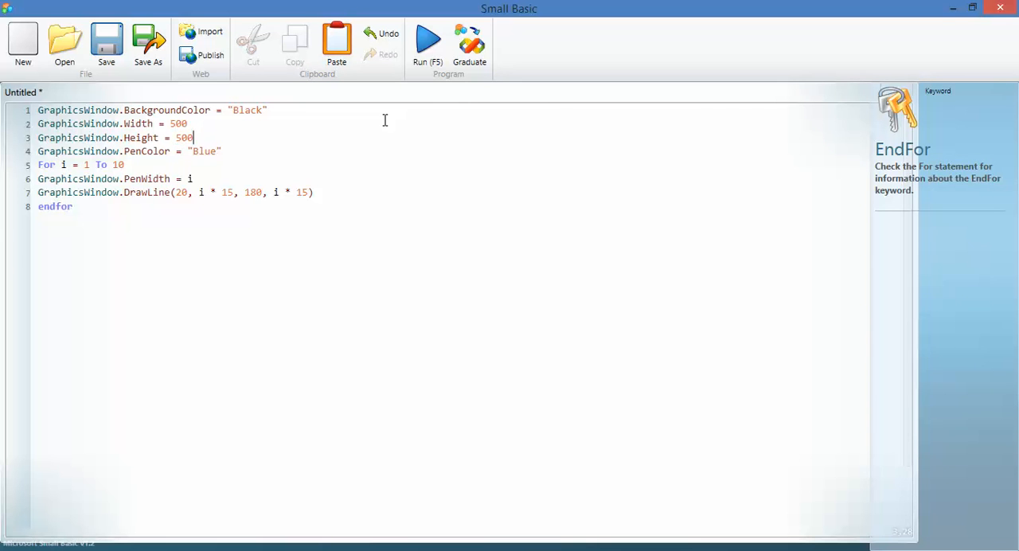
pyautogui.click(113, 165)
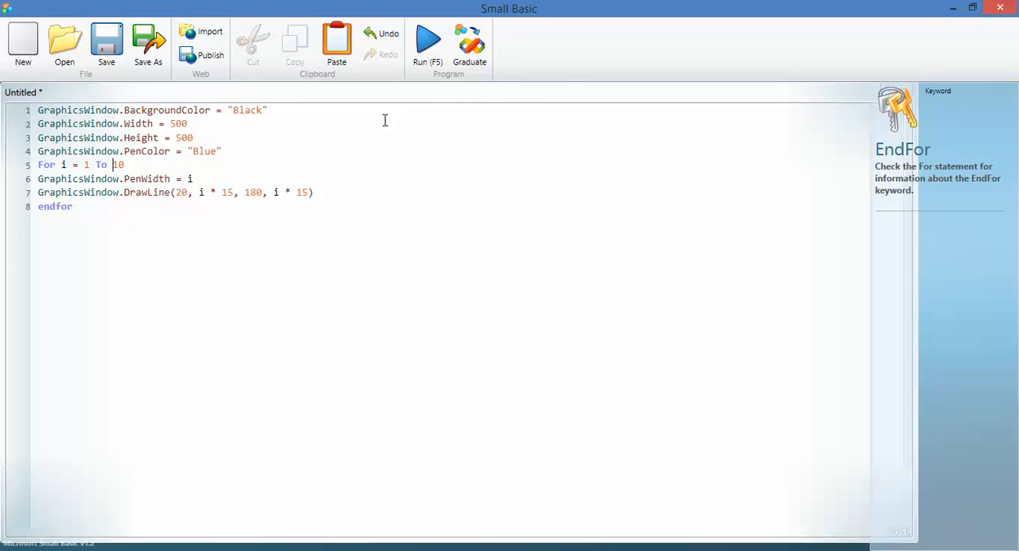
pyautogui.write('2')
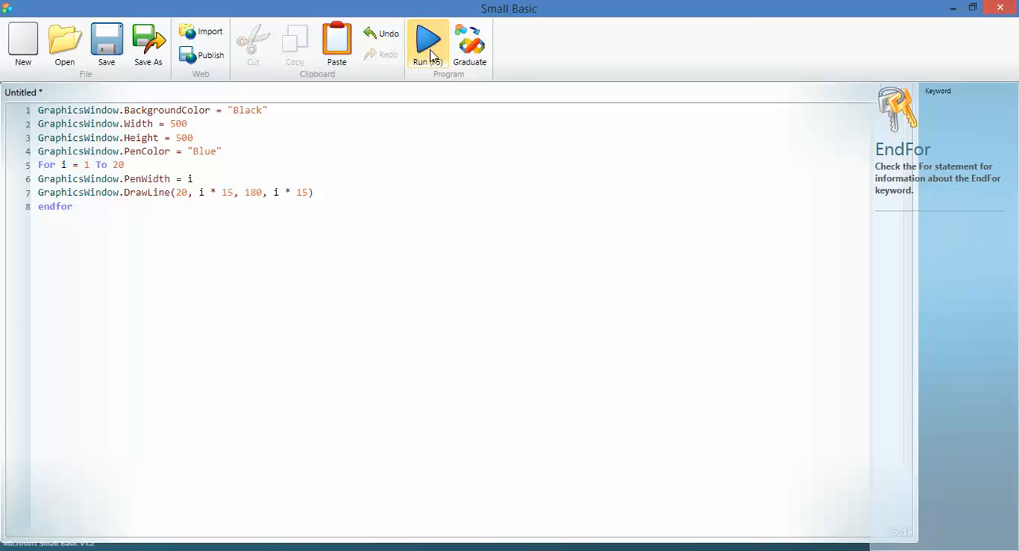
pyautogui.click(426, 45)
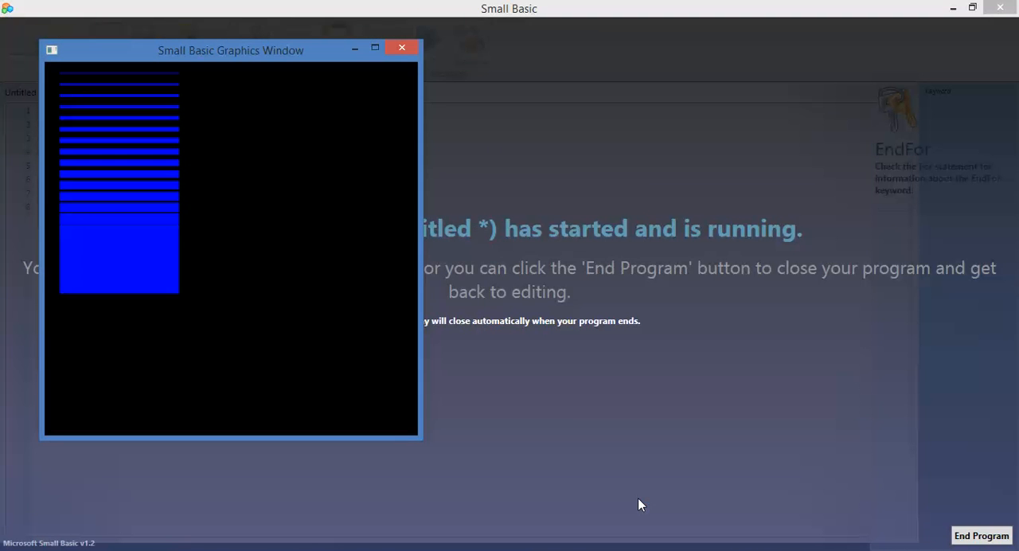
pyautogui.moveTo(143, 299)
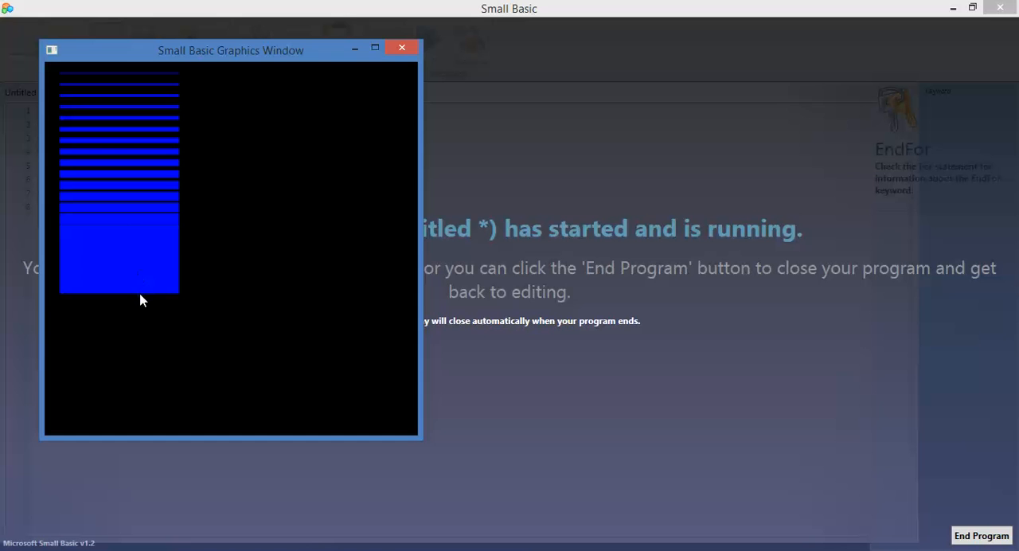
pyautogui.moveTo(143, 292)
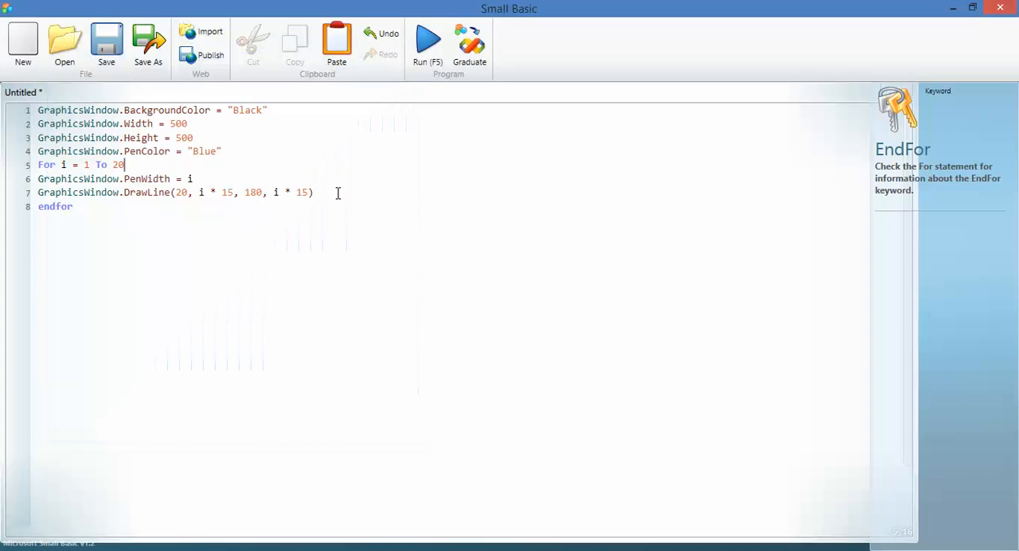
pyautogui.moveTo(363, 195)
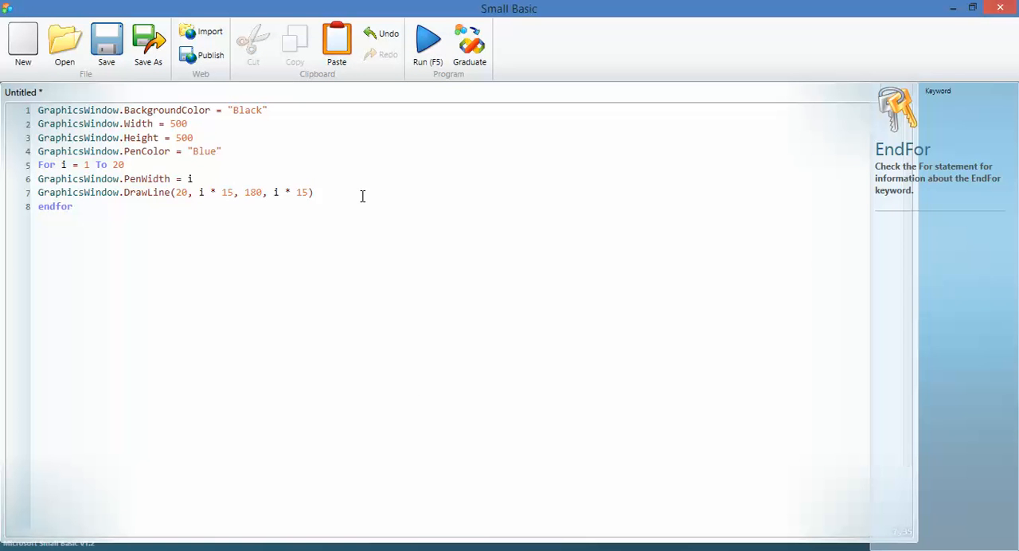
# Step: Change the DrawLine spacing from i * 15 to i * 25, run the program and close the graphics window
pyautogui.doubleClick(226, 191)
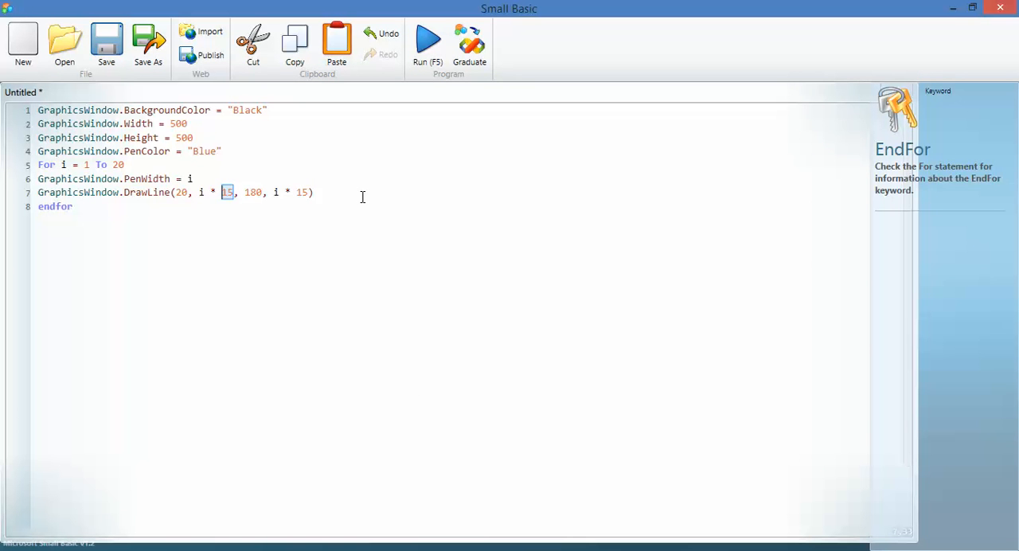
pyautogui.write('25,')
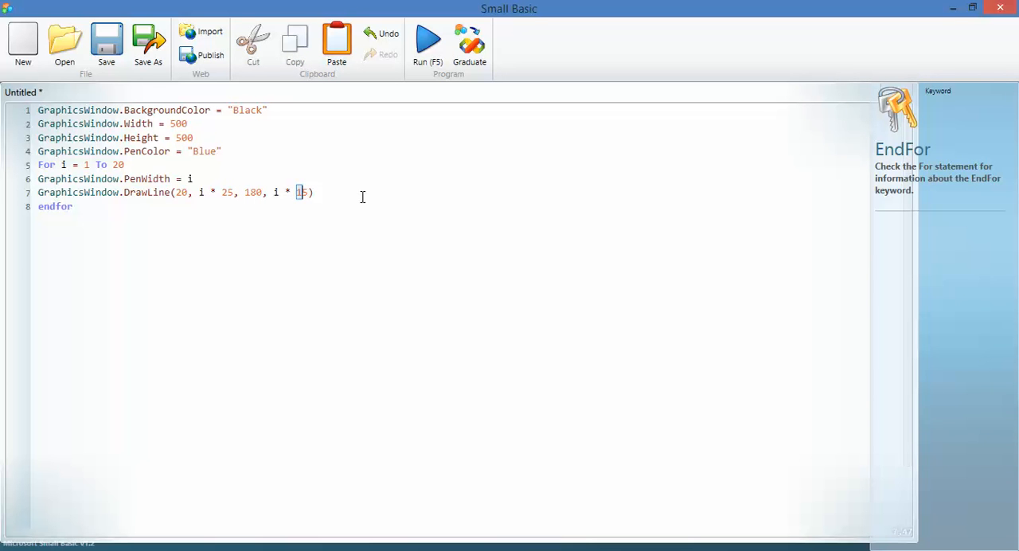
pyautogui.write('2')
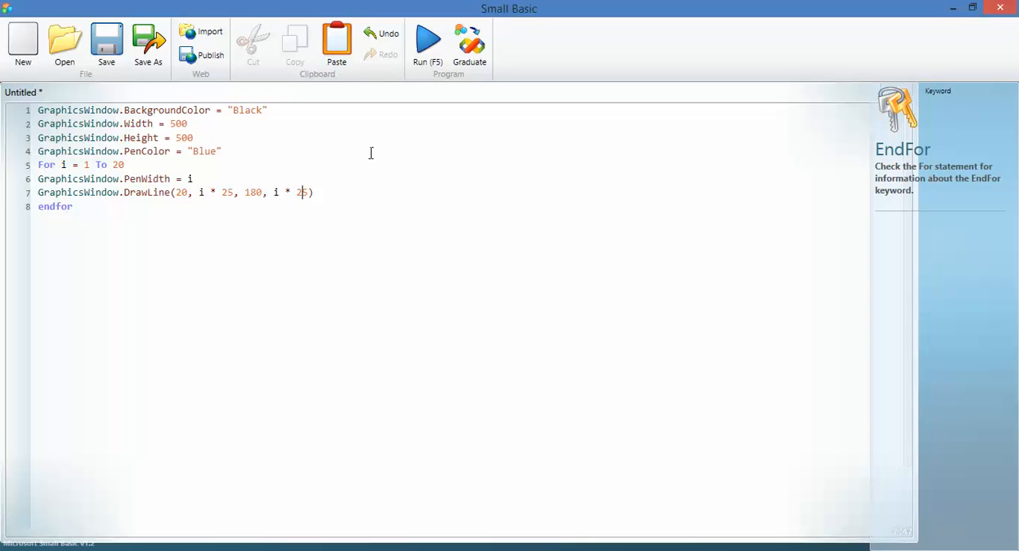
pyautogui.moveTo(426, 40)
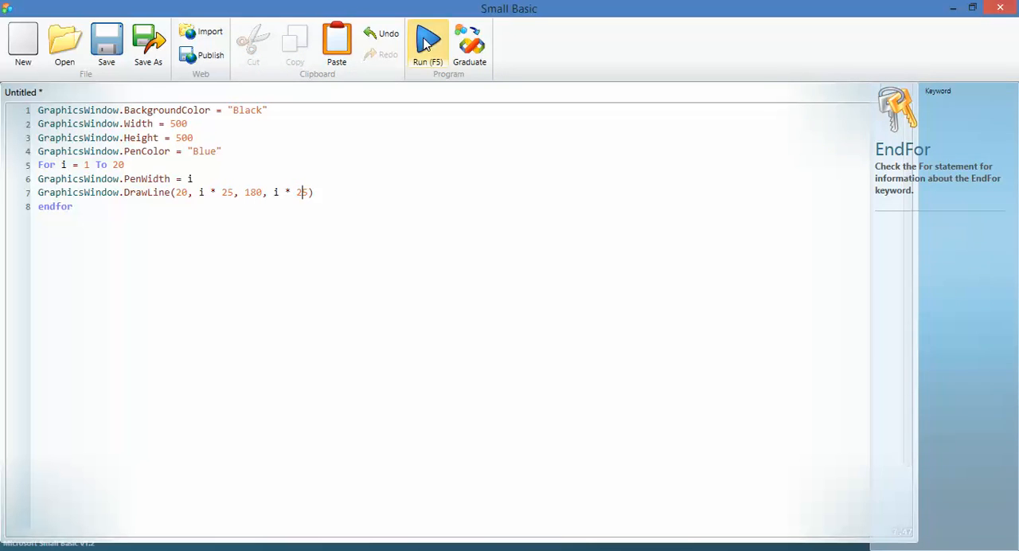
pyautogui.click(426, 45)
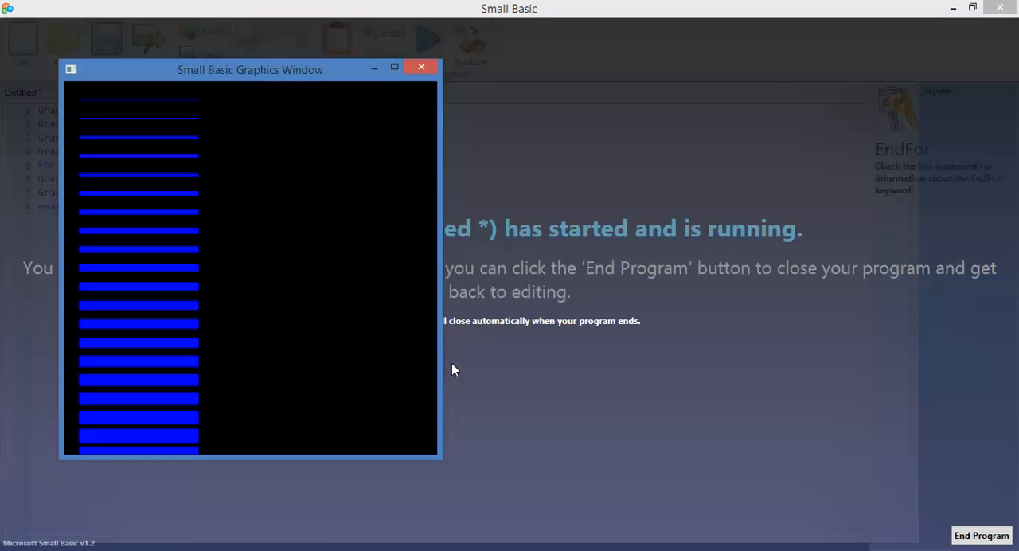
pyautogui.moveTo(168, 163)
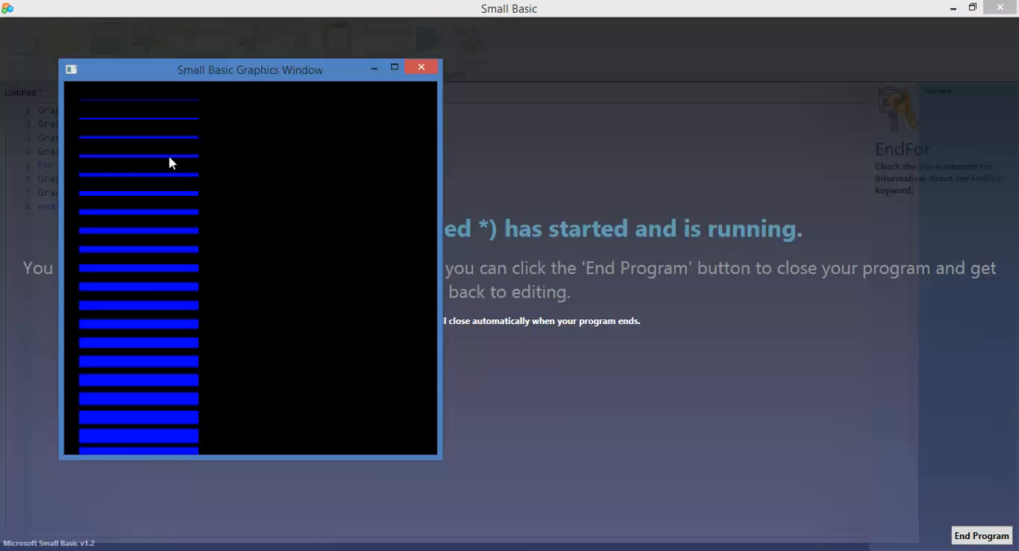
pyautogui.moveTo(153, 219)
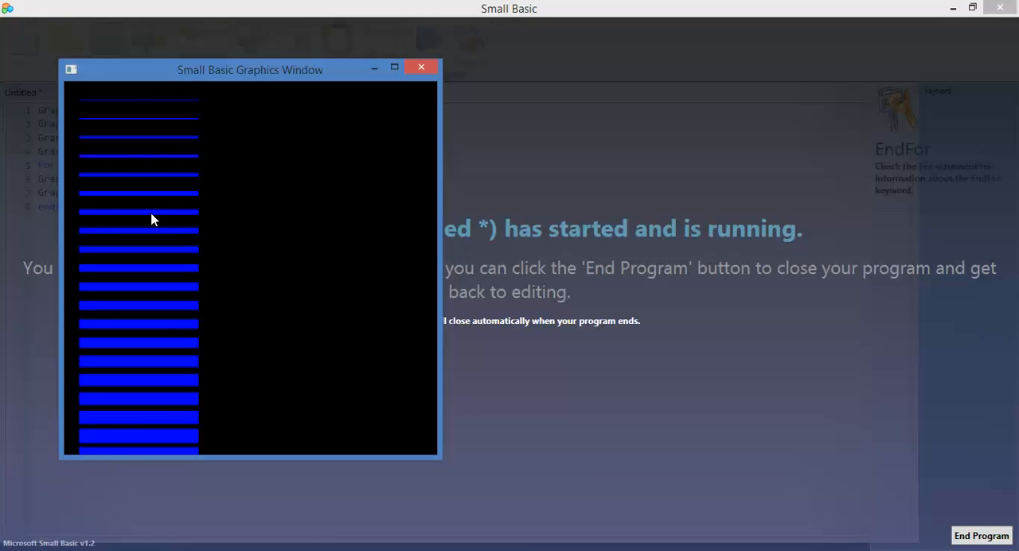
pyautogui.moveTo(191, 105)
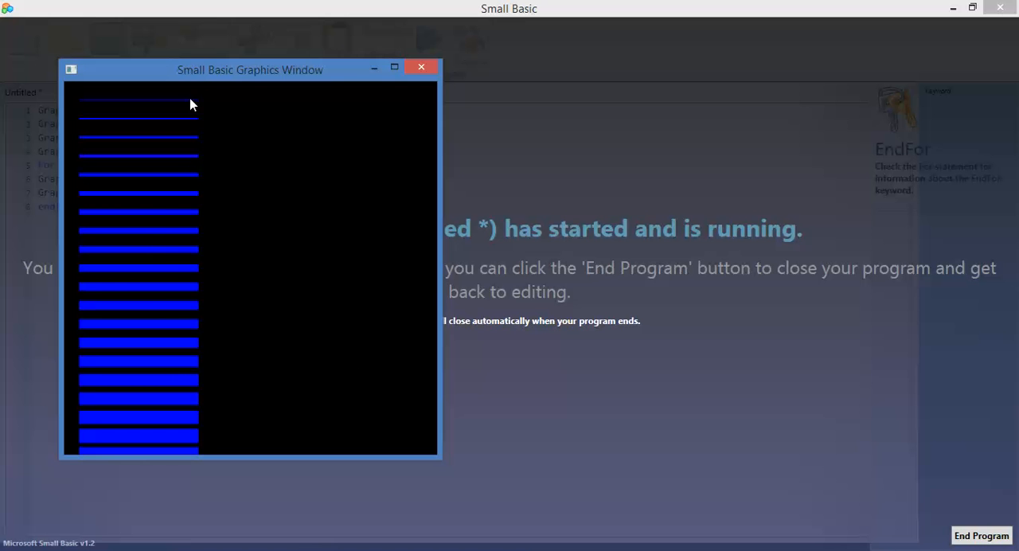
pyautogui.click(980, 535)
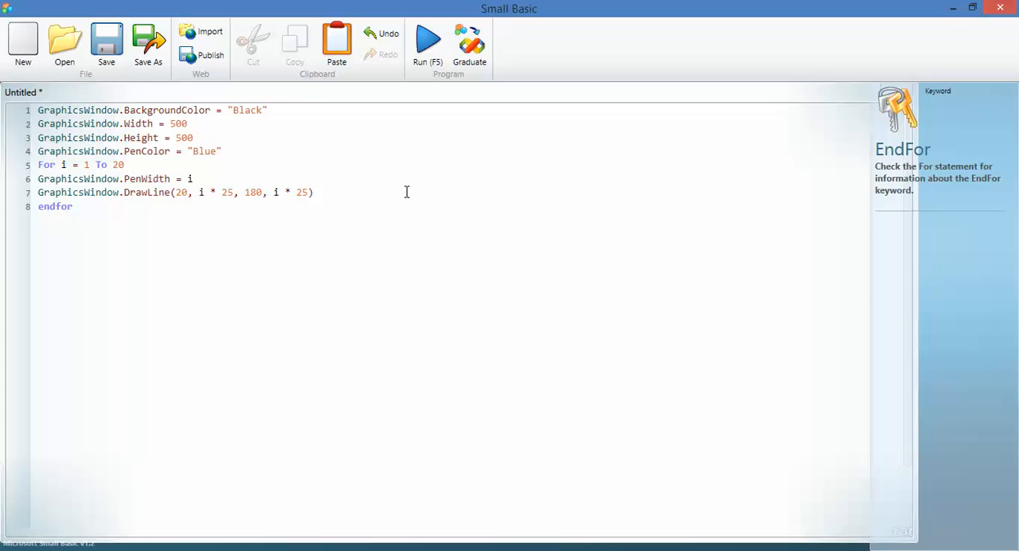
# Step: Extend the line end x from 180 to 480, run to see full-width blue bars, then end the run
pyautogui.doubleClick(253, 191)
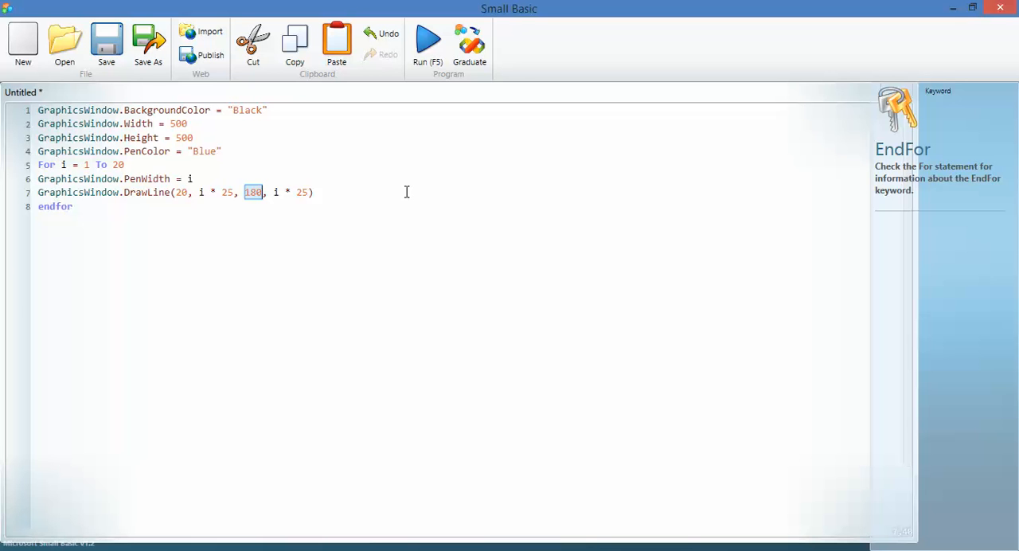
pyautogui.write('480')
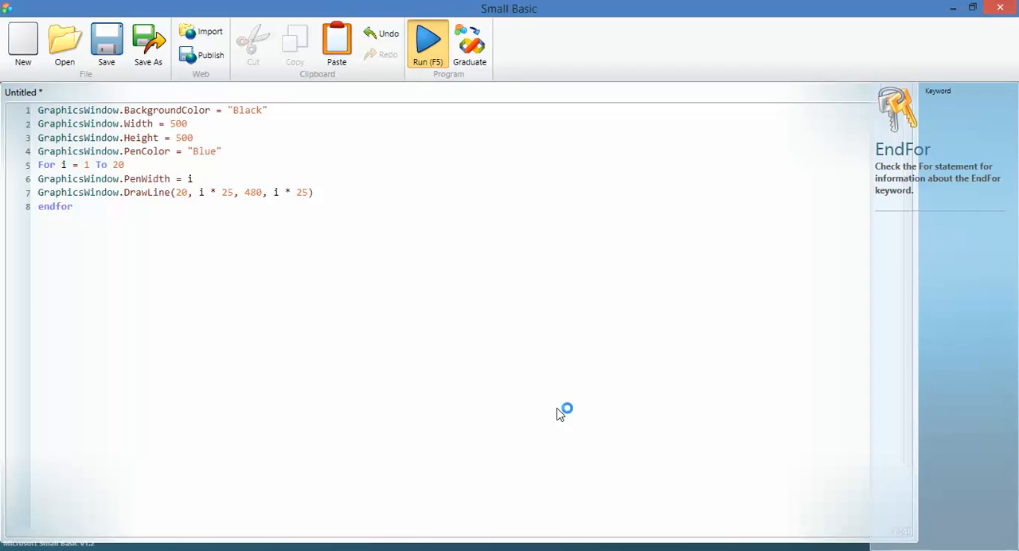
pyautogui.click(427, 39)
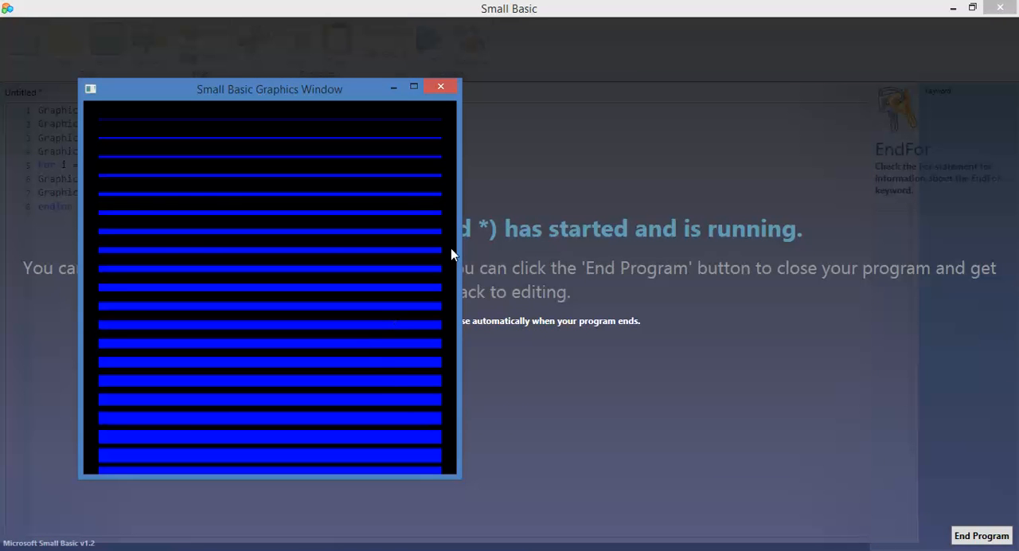
pyautogui.click(440, 86)
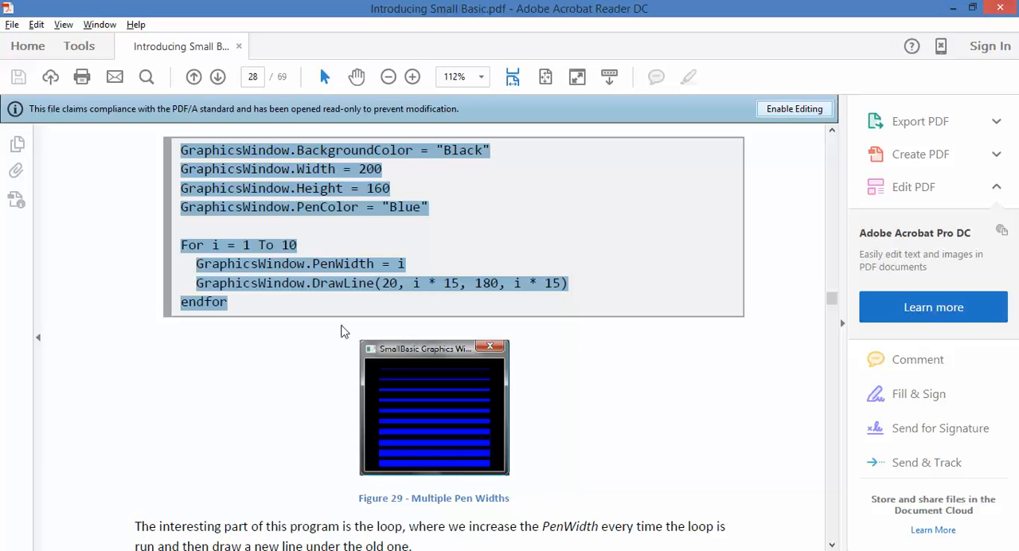
# Step: Scroll the guide to the explanation beneath Figure 29 about PenWidth increasing each loop pass
pyautogui.scroll(-3)
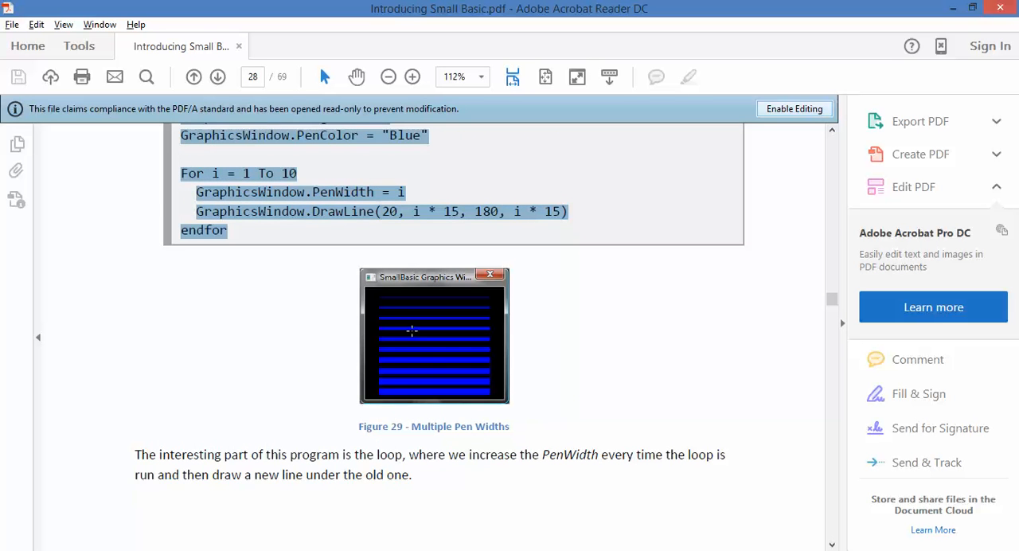
pyautogui.moveTo(353, 201)
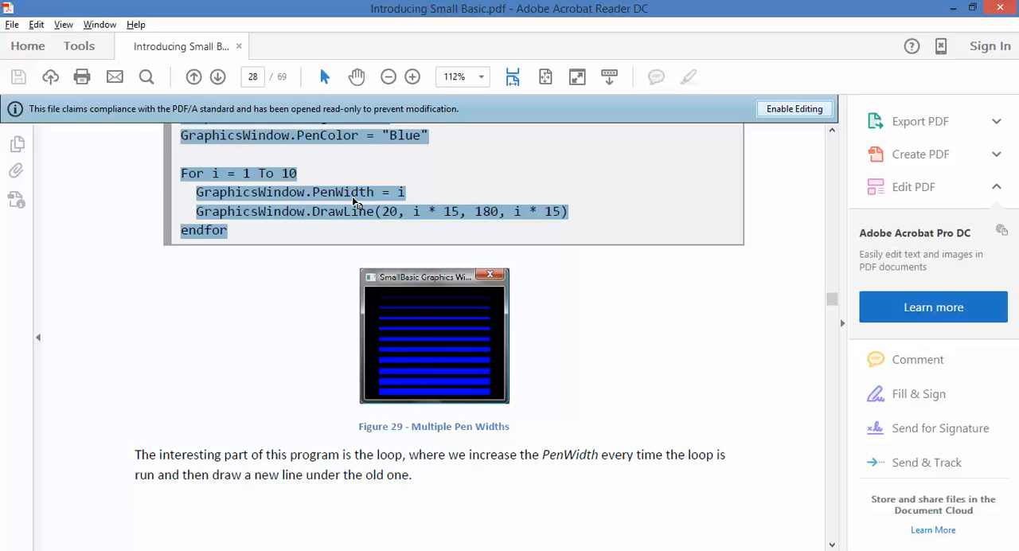